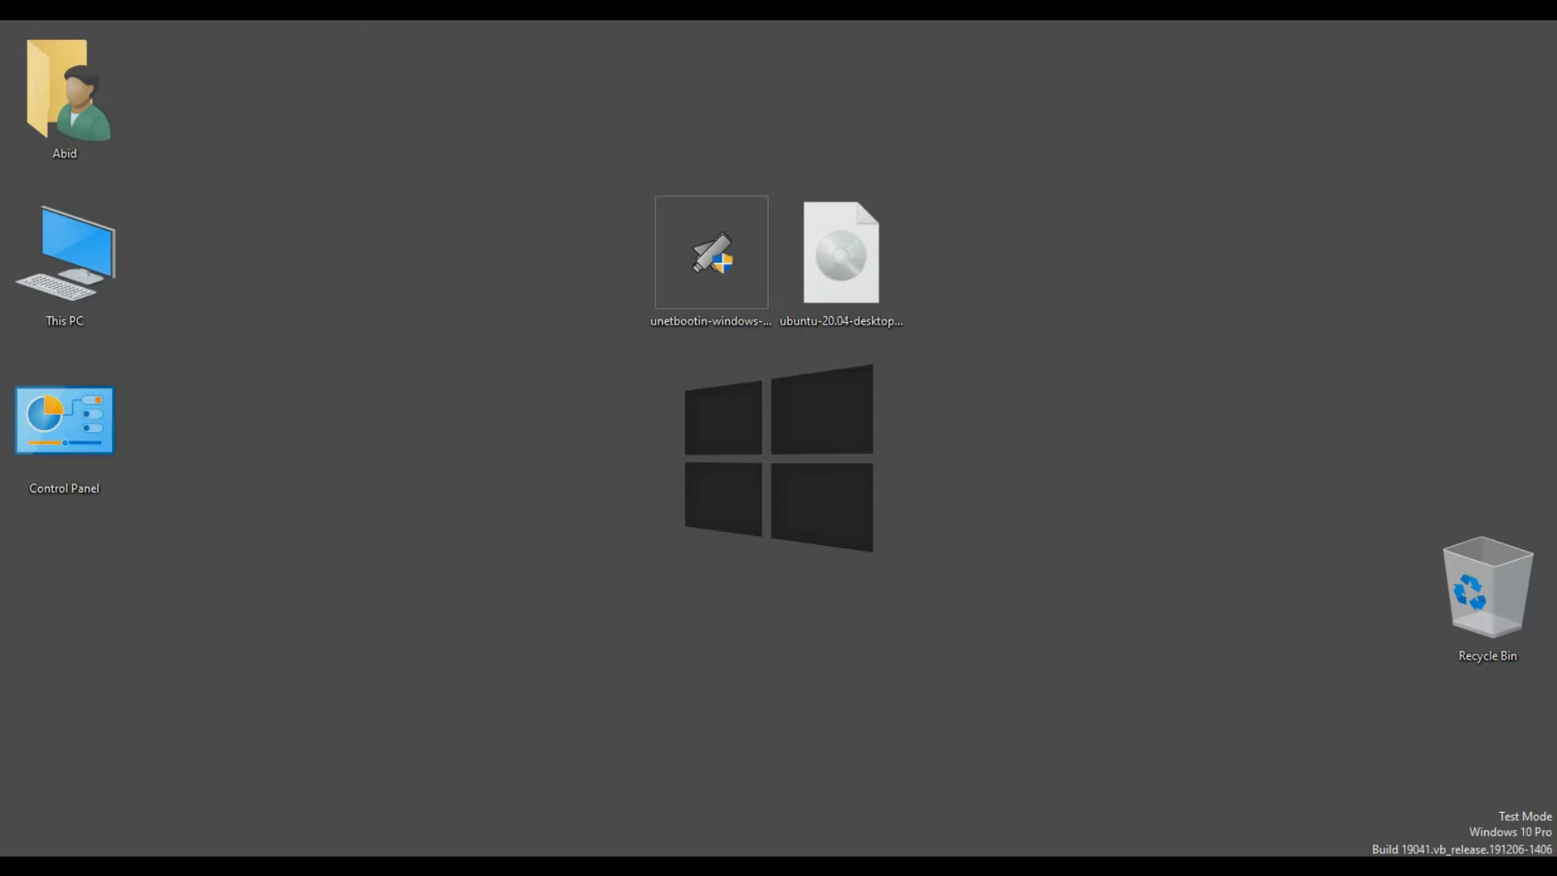
mouse_move(710, 253)
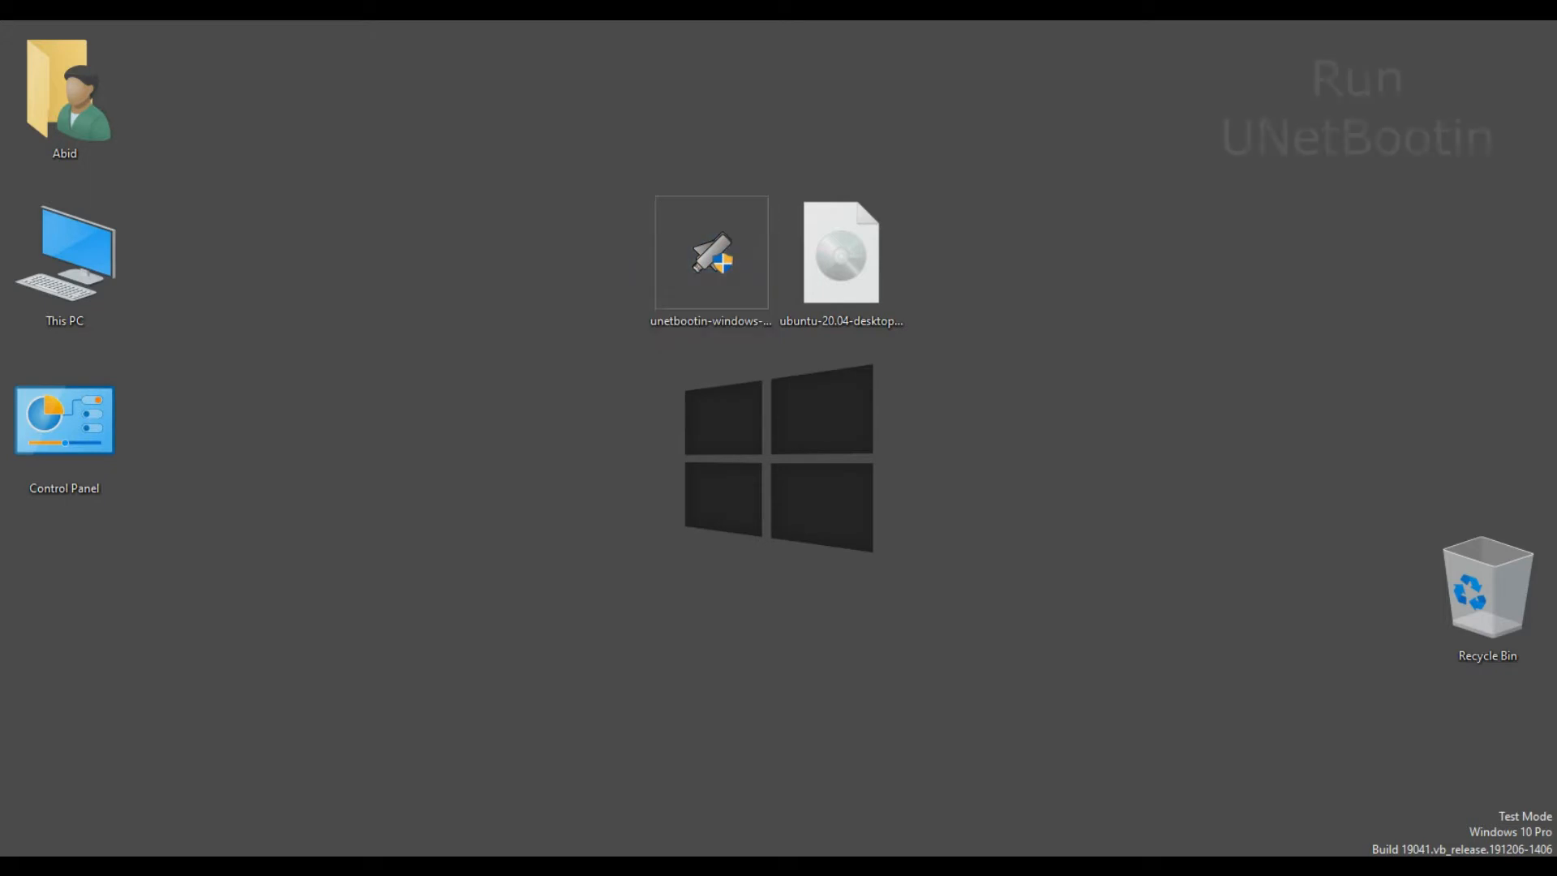
- Launch the unetbootin-windows executable from the desktop and centre its window
double_click(711, 253)
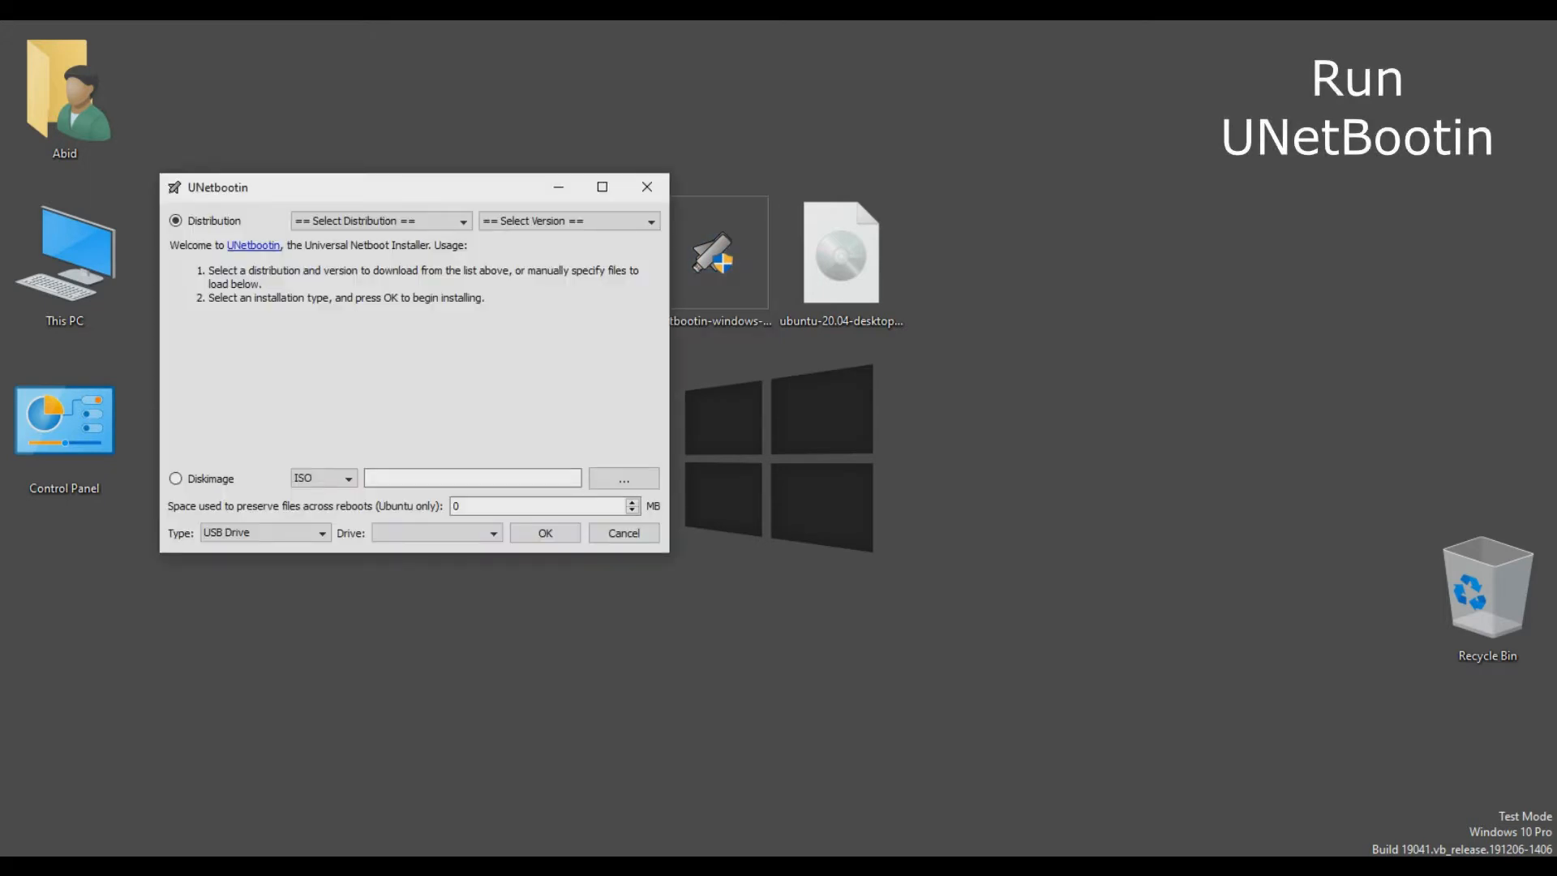
drag(219, 186, 581, 353)
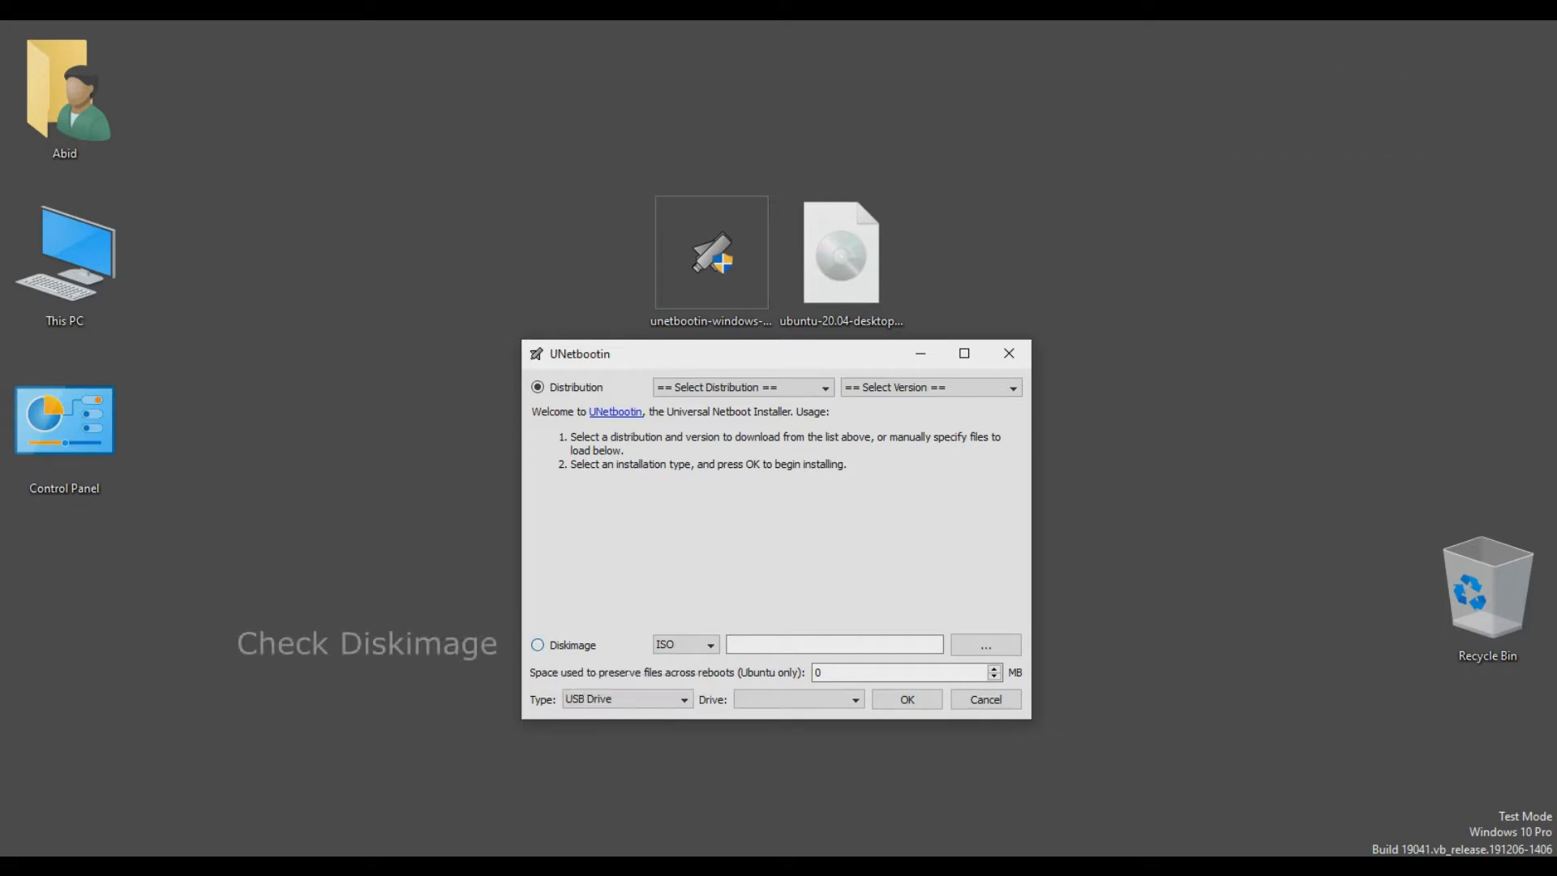
- Choose Diskimage as source with install type Hard Disk on drive C:\
click(626, 698)
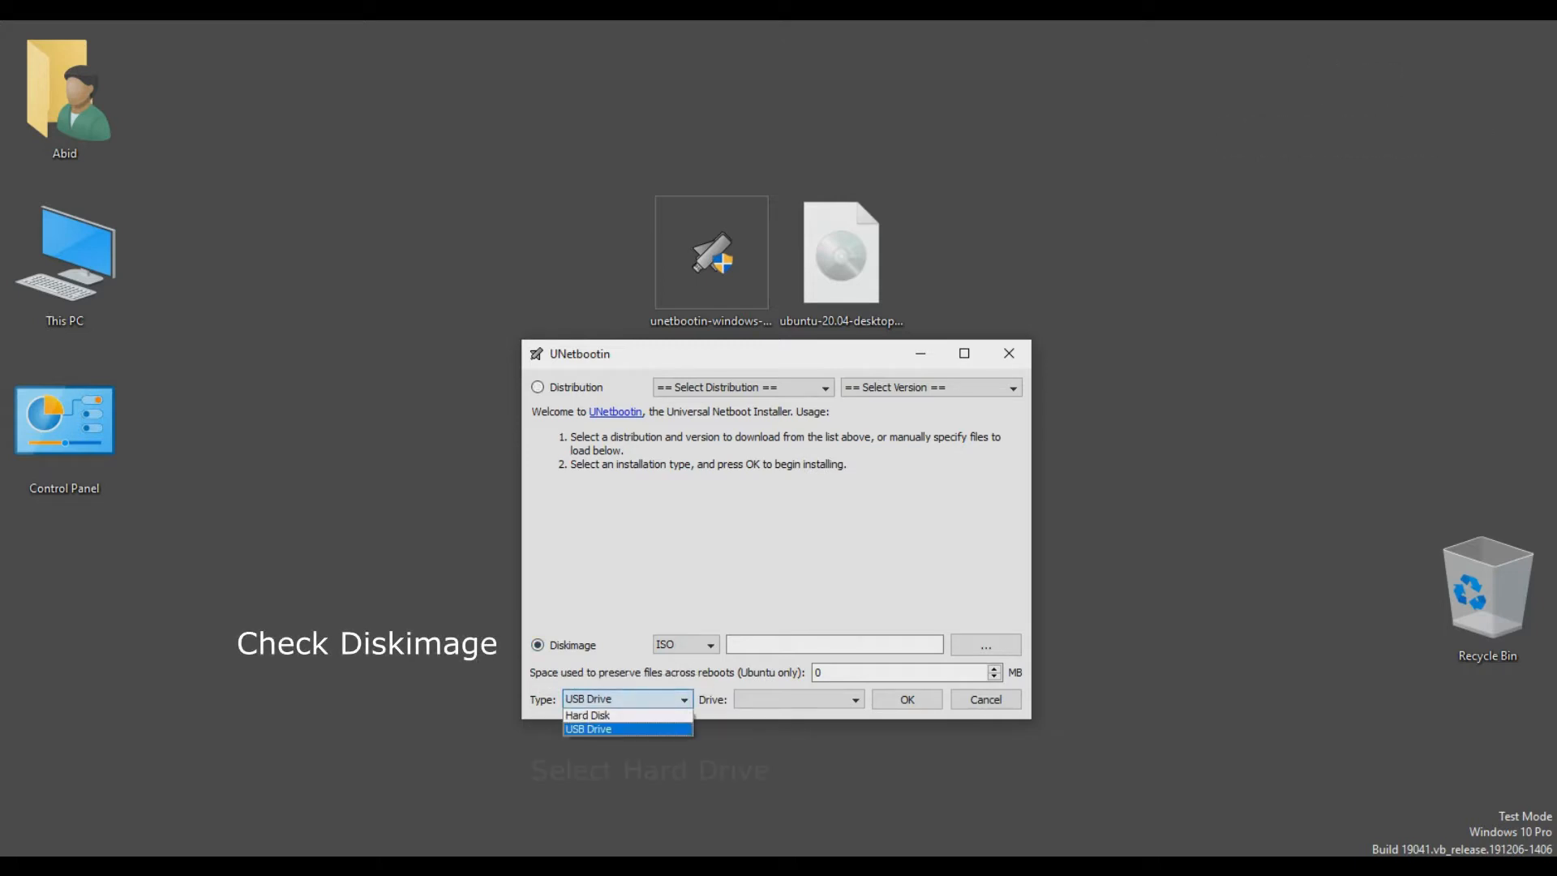
click(587, 715)
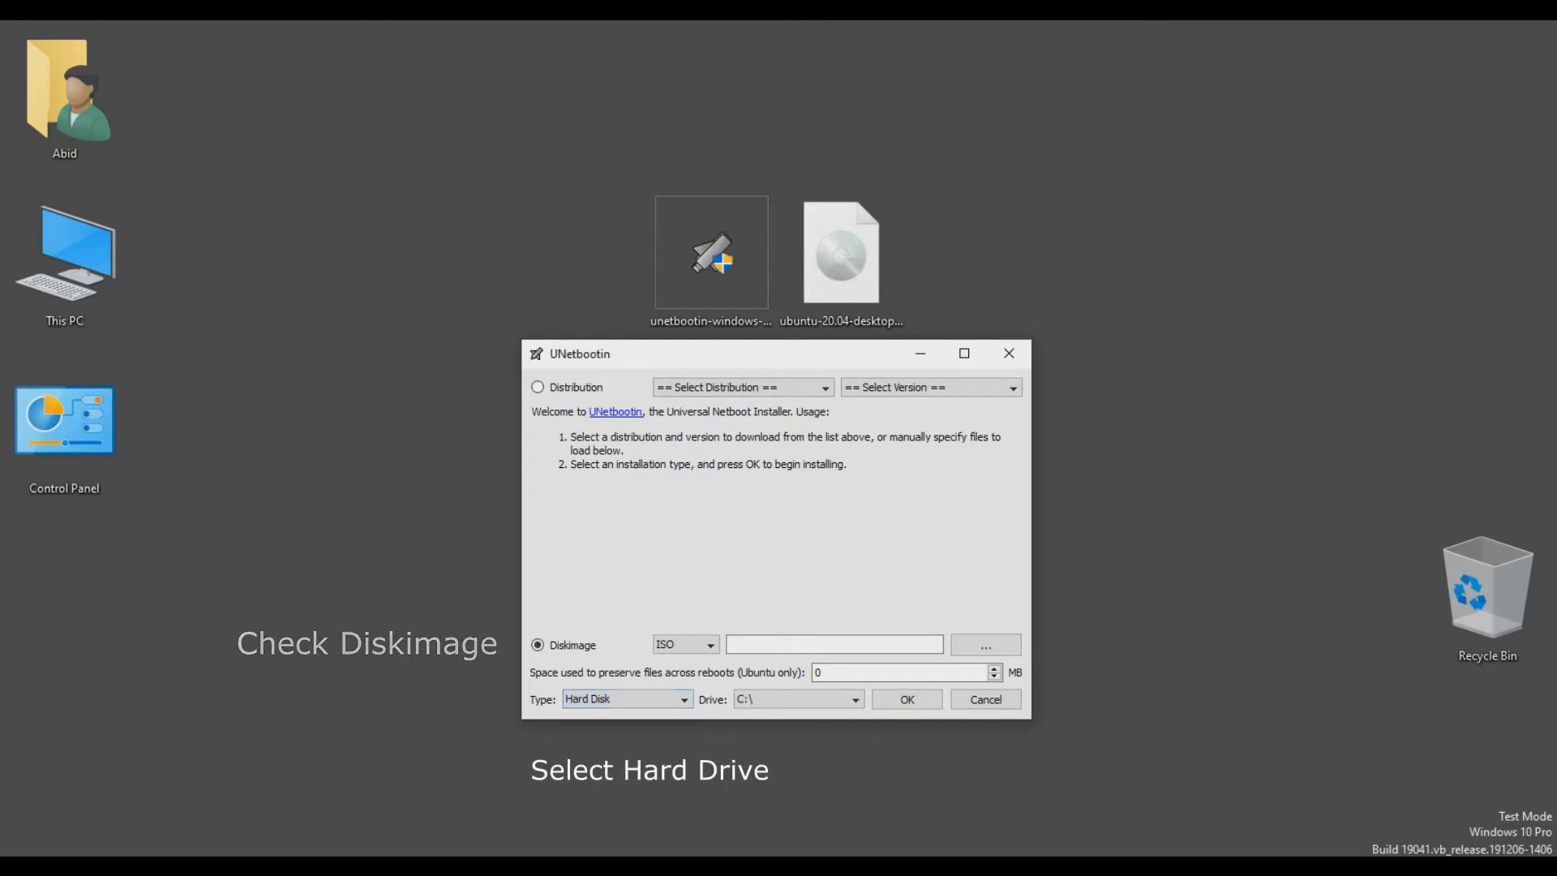
click(794, 699)
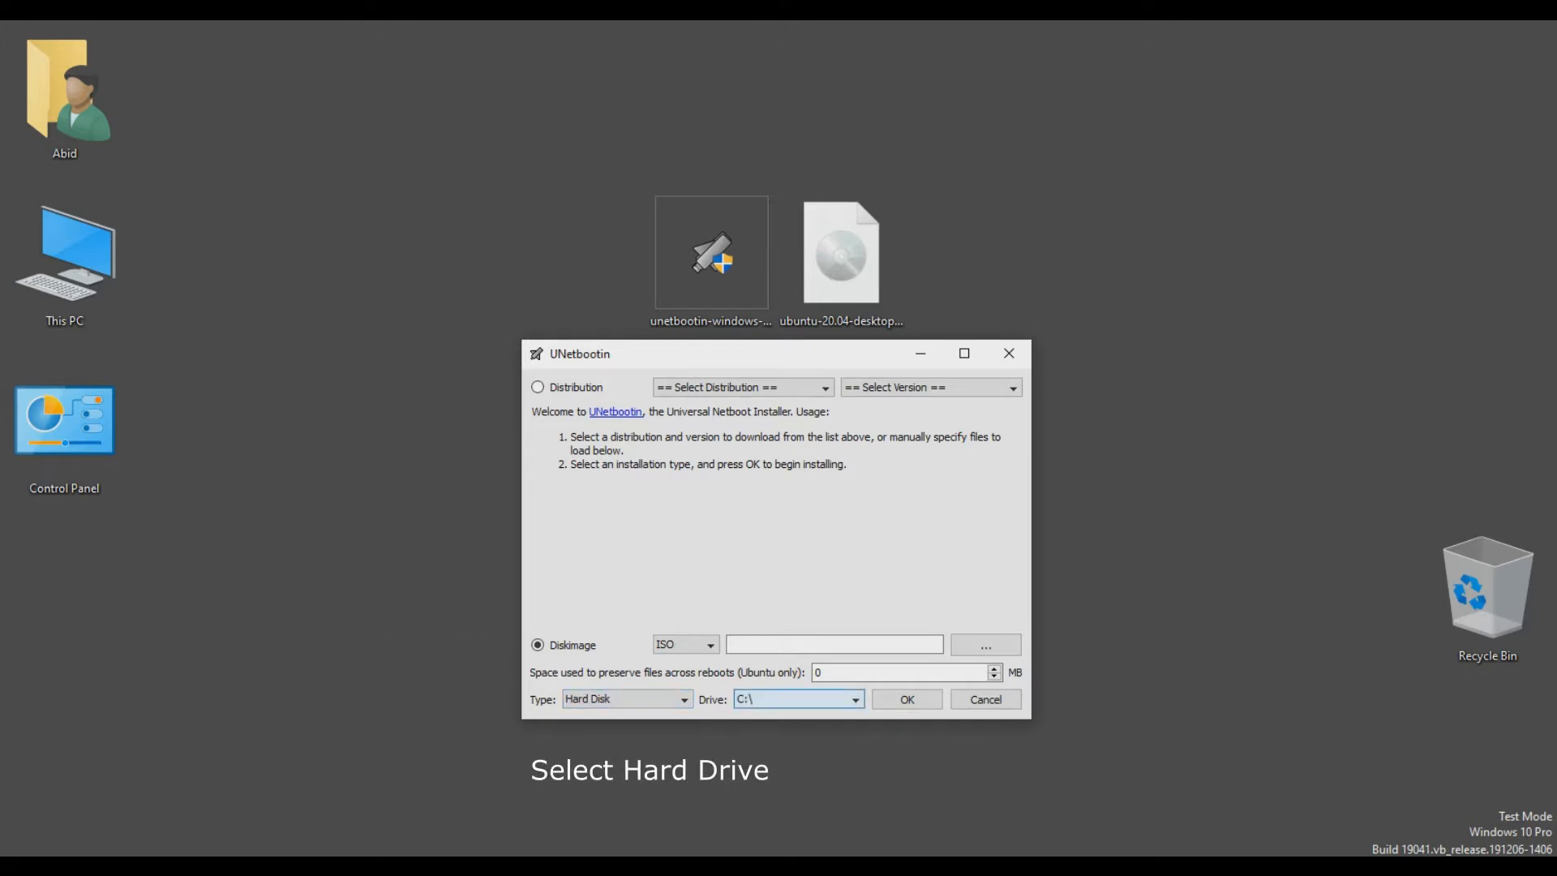
click(985, 643)
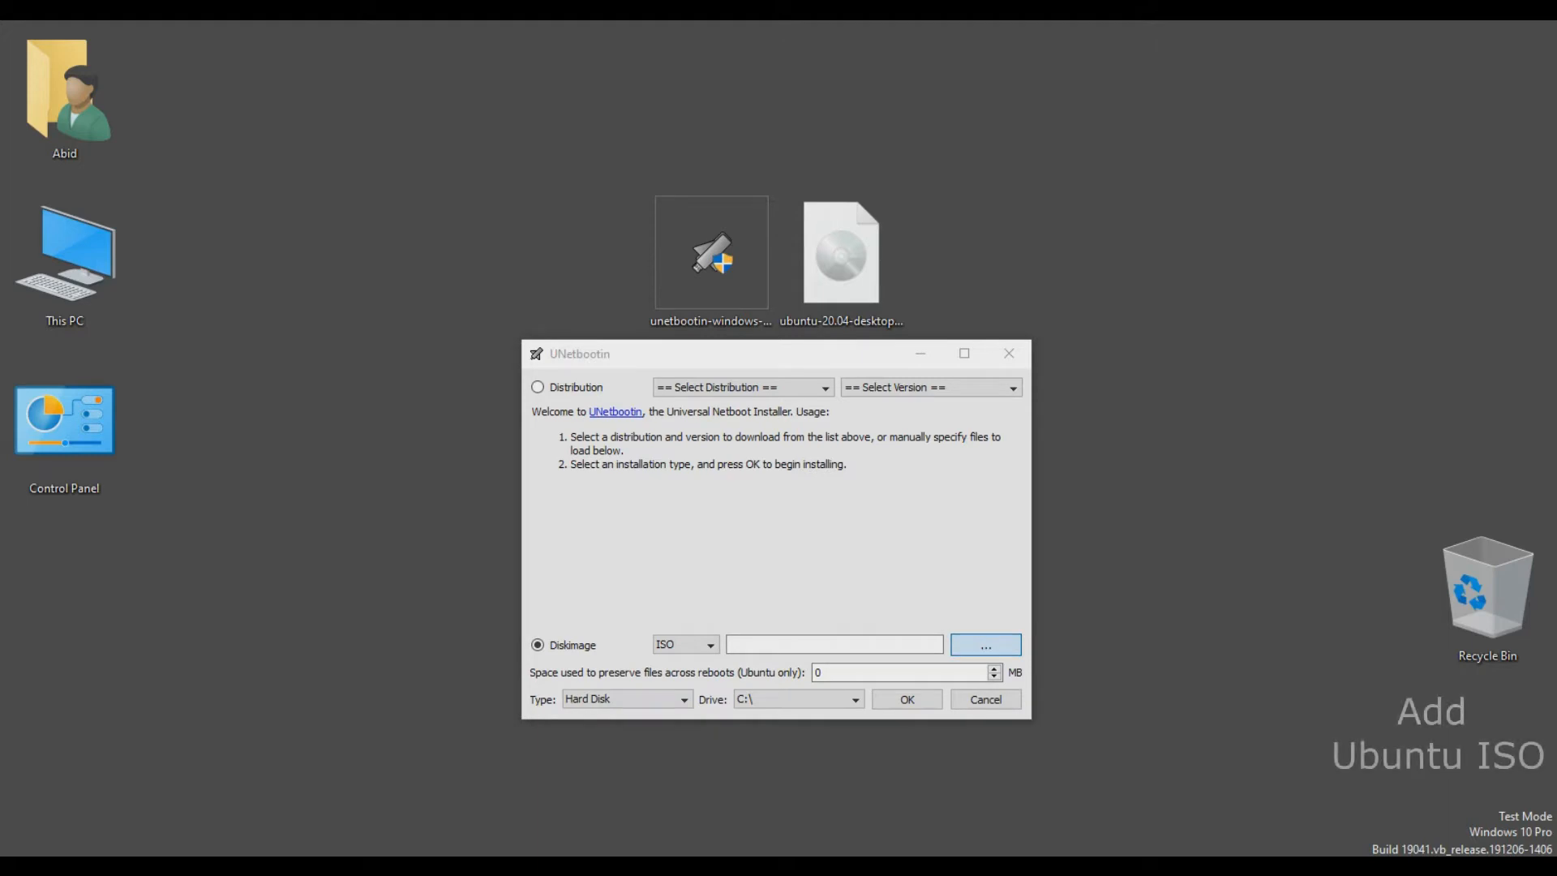
- Load ubuntu-20.04-desktop-amd64.iso from the Desktop as the disk image file
click(984, 644)
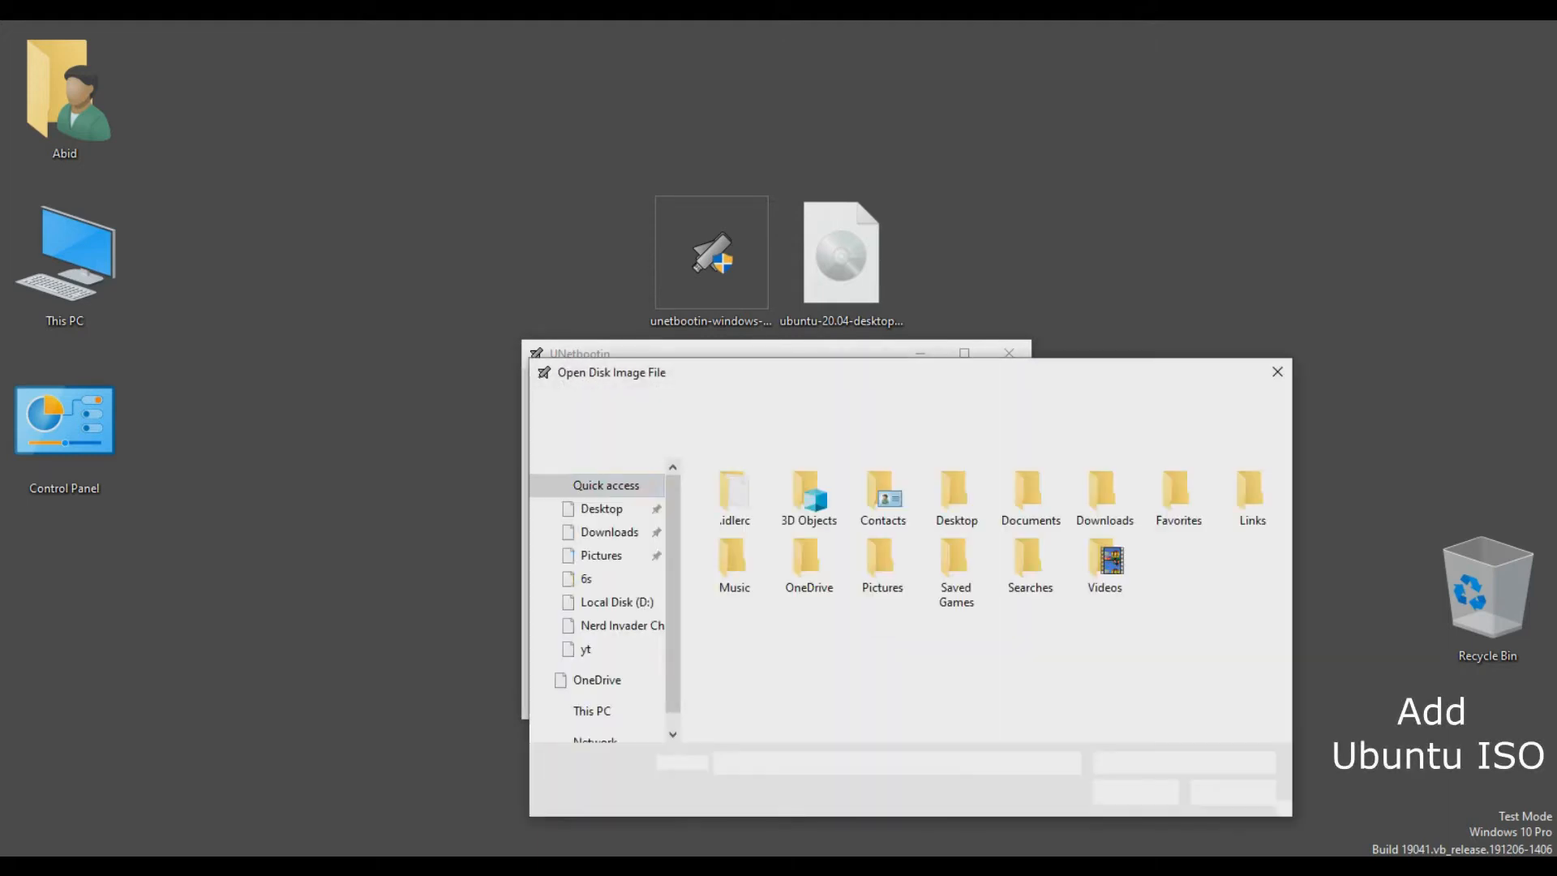
click(600, 507)
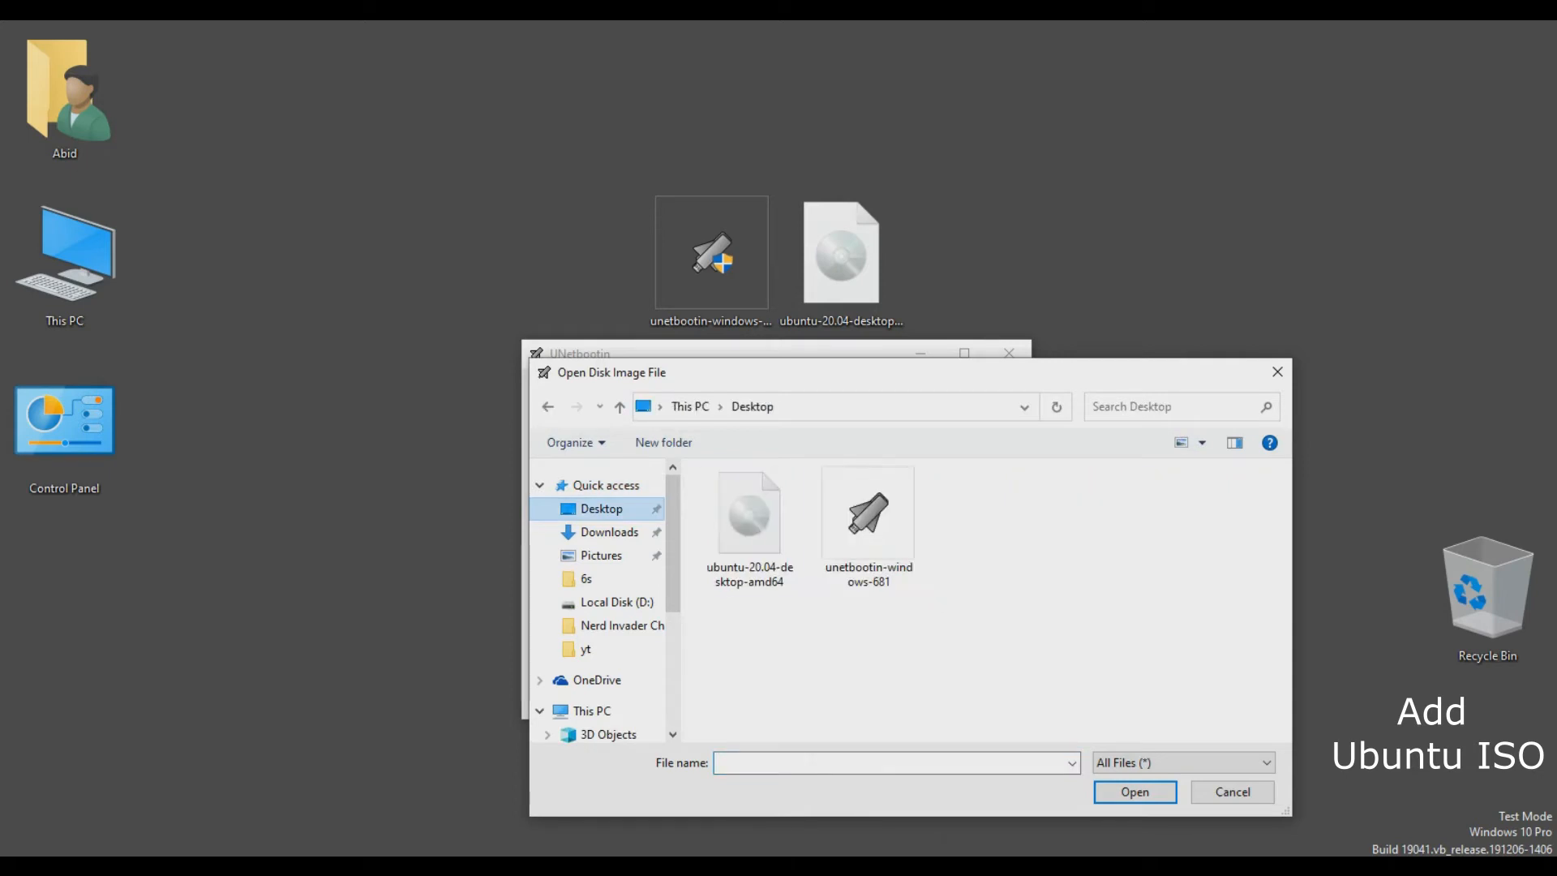
click(1231, 791)
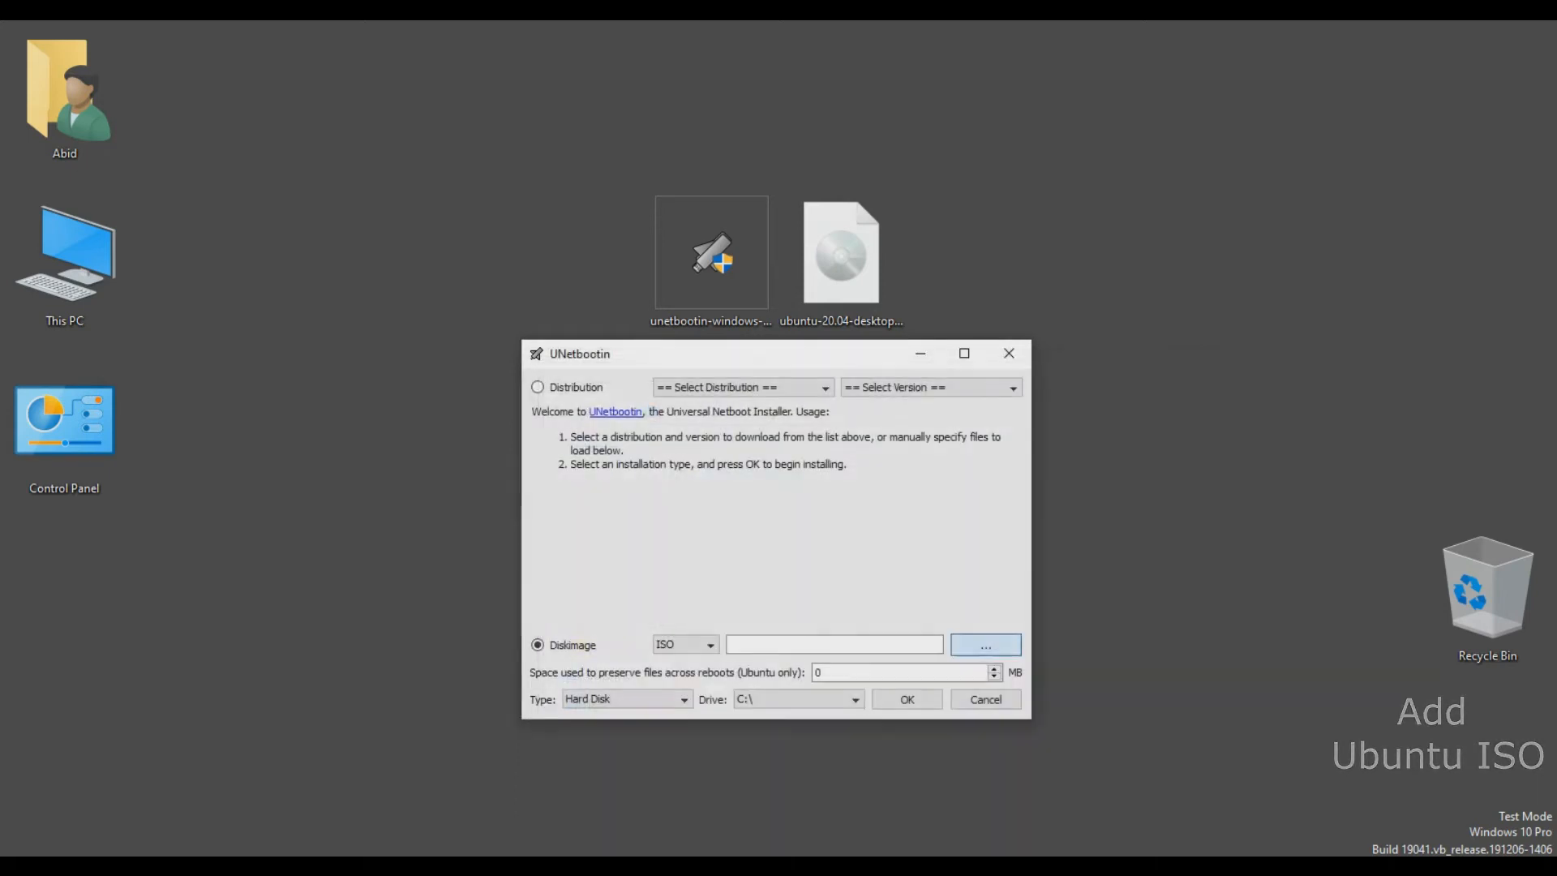
click(984, 644)
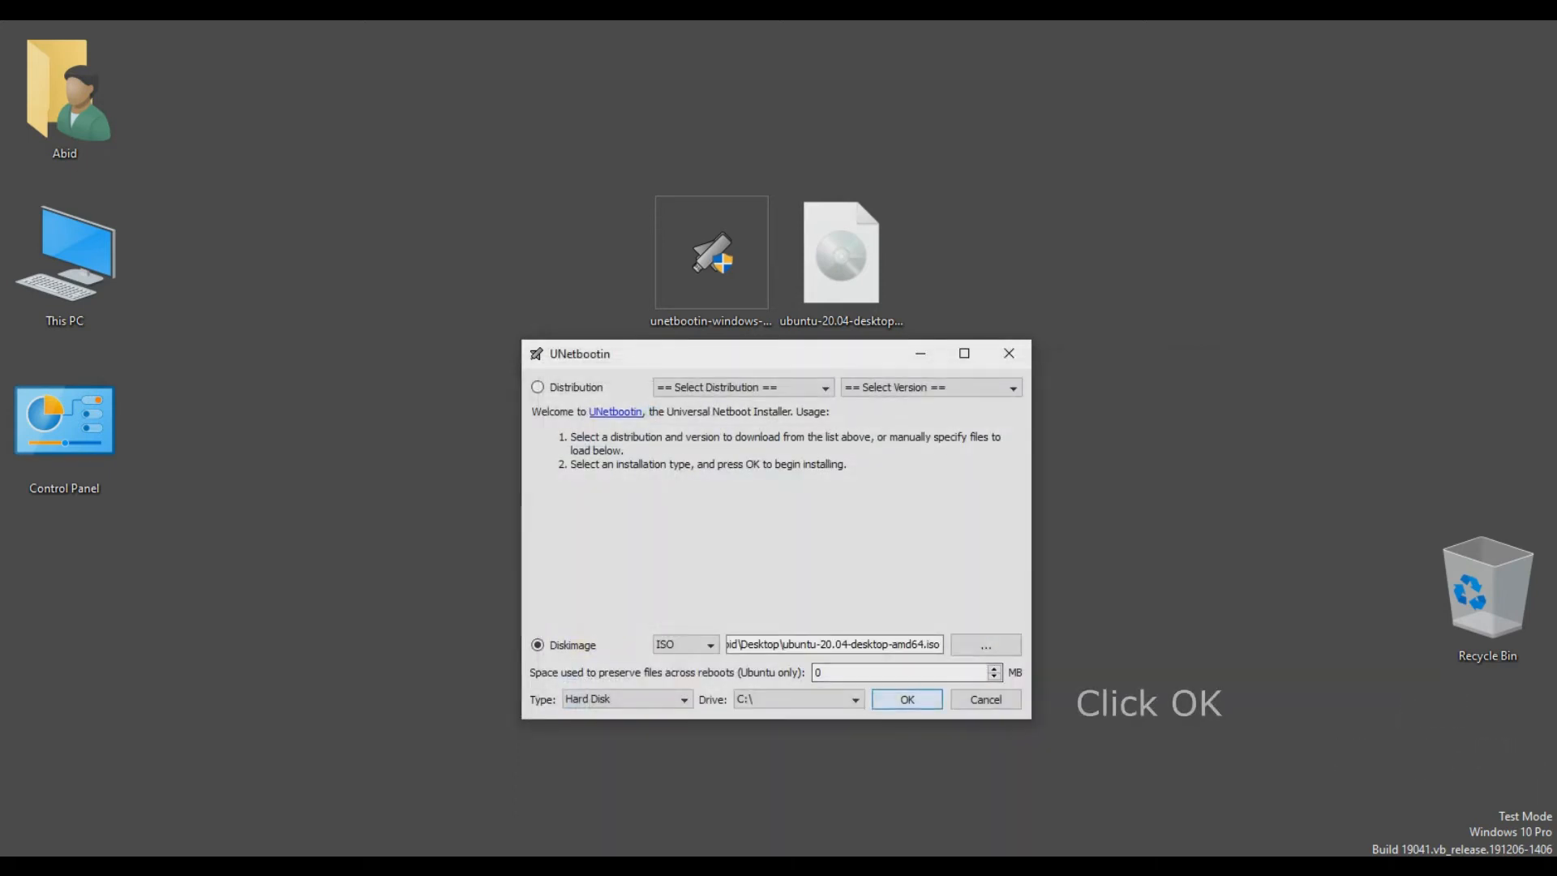
- Start the install with OK and let all four installation steps finish on C:\
click(905, 699)
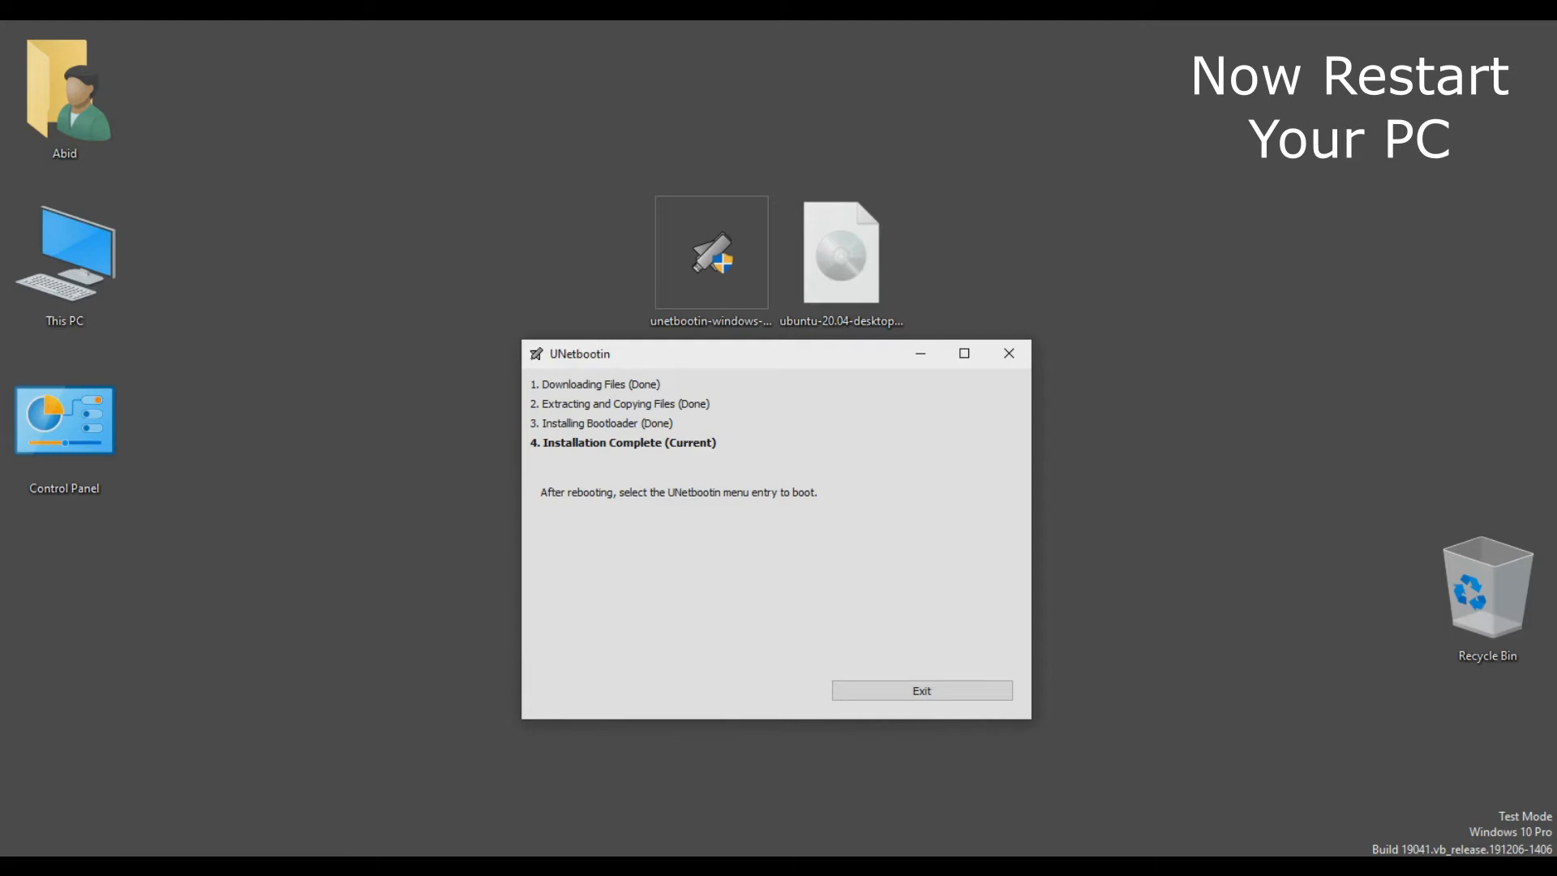
- Exit the finished installer and restart the PC to the operating system chooser
click(920, 690)
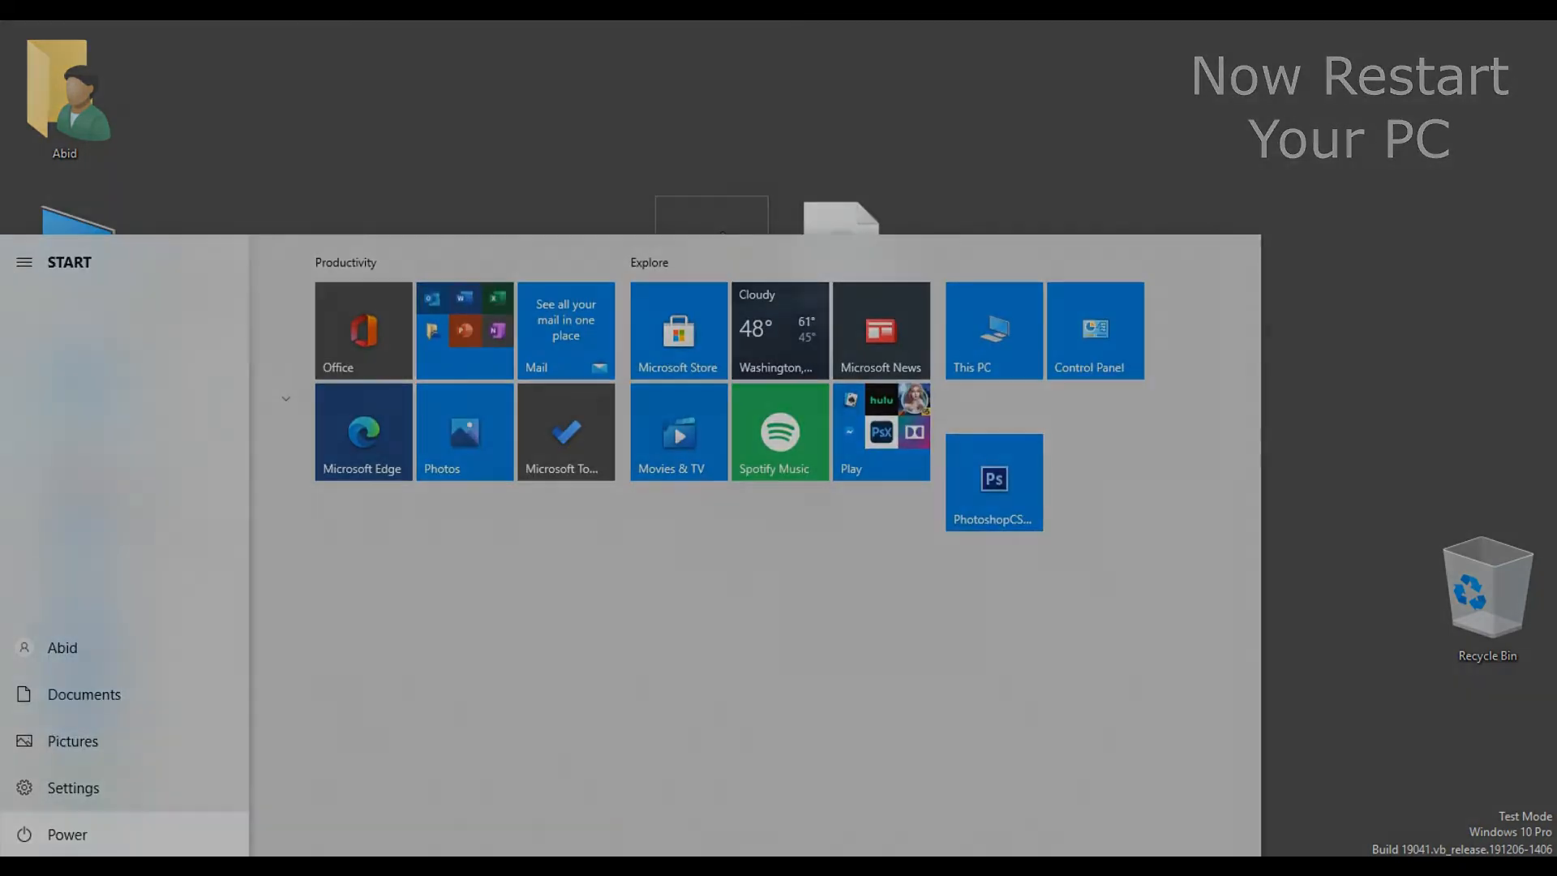
click(67, 834)
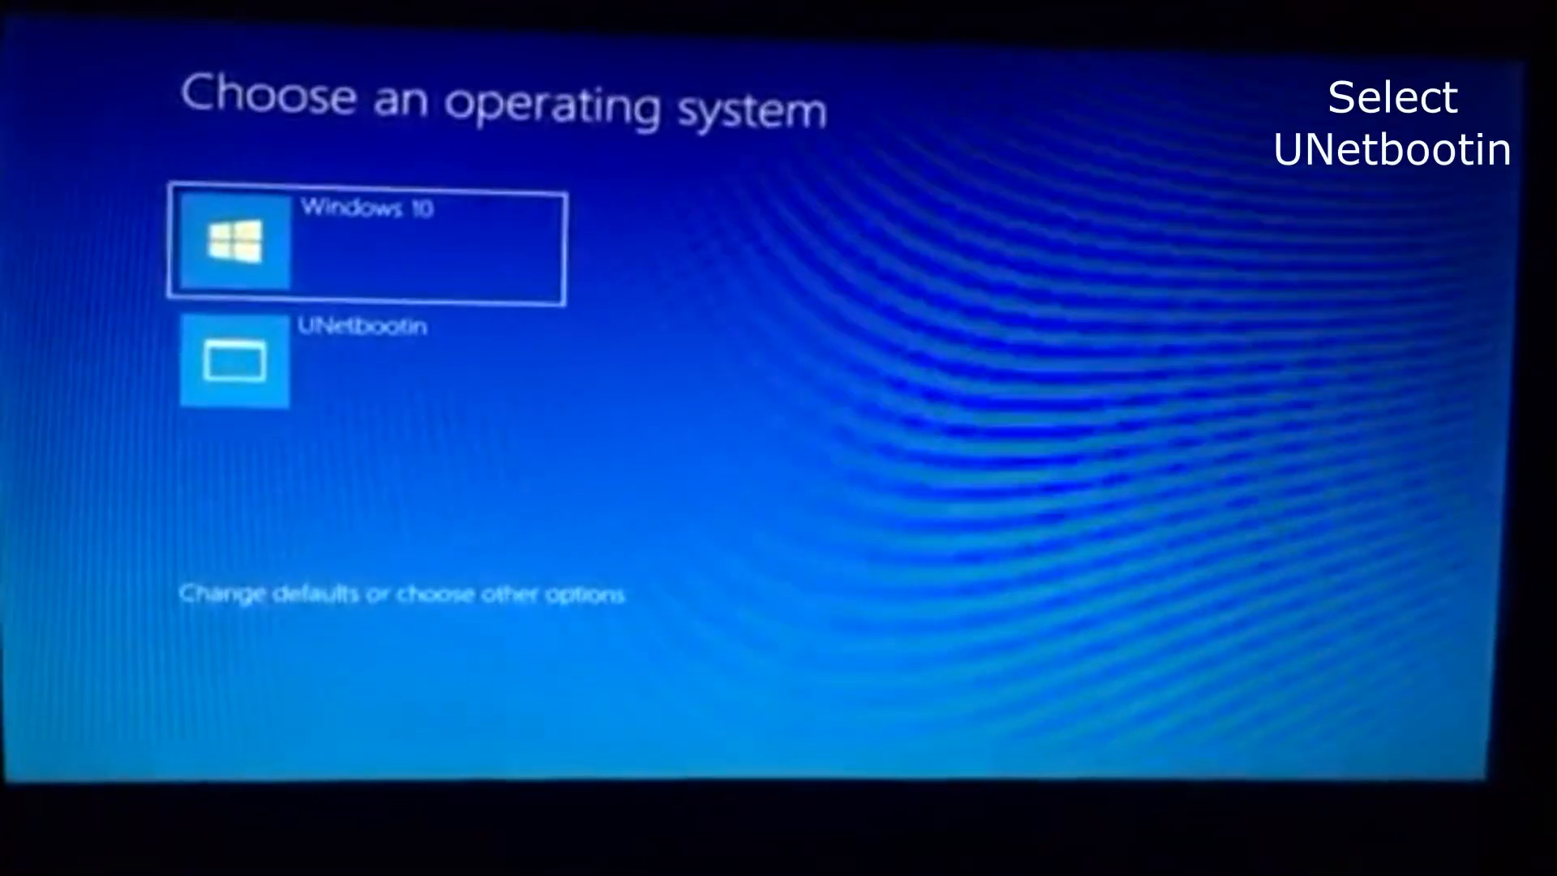
- Boot the UNetbootin entry and start Try Ubuntu without installing
key(Down)
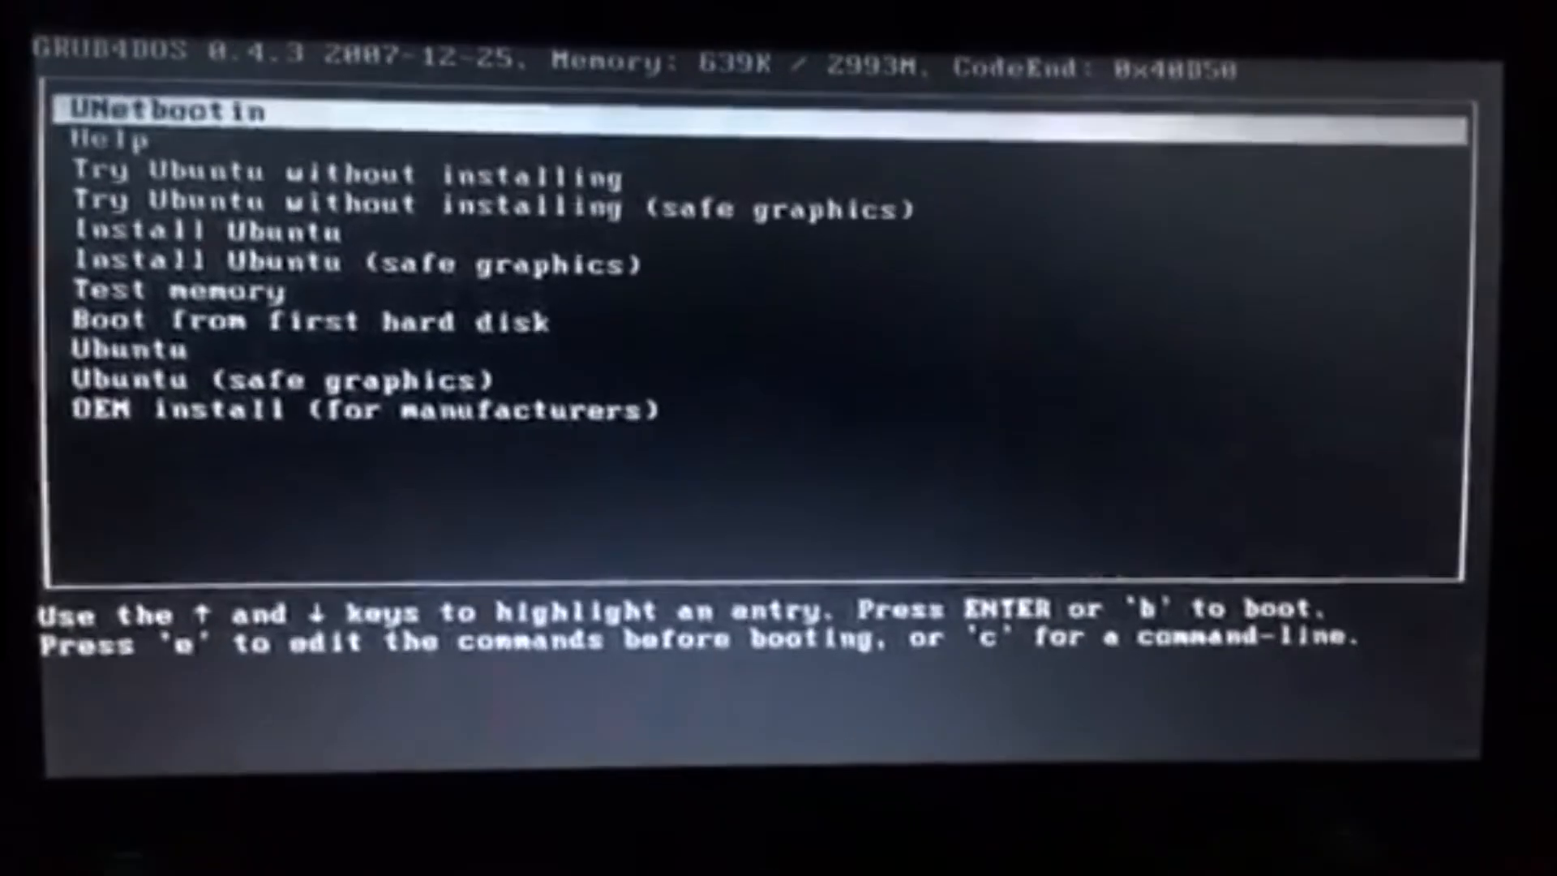
key(Down)
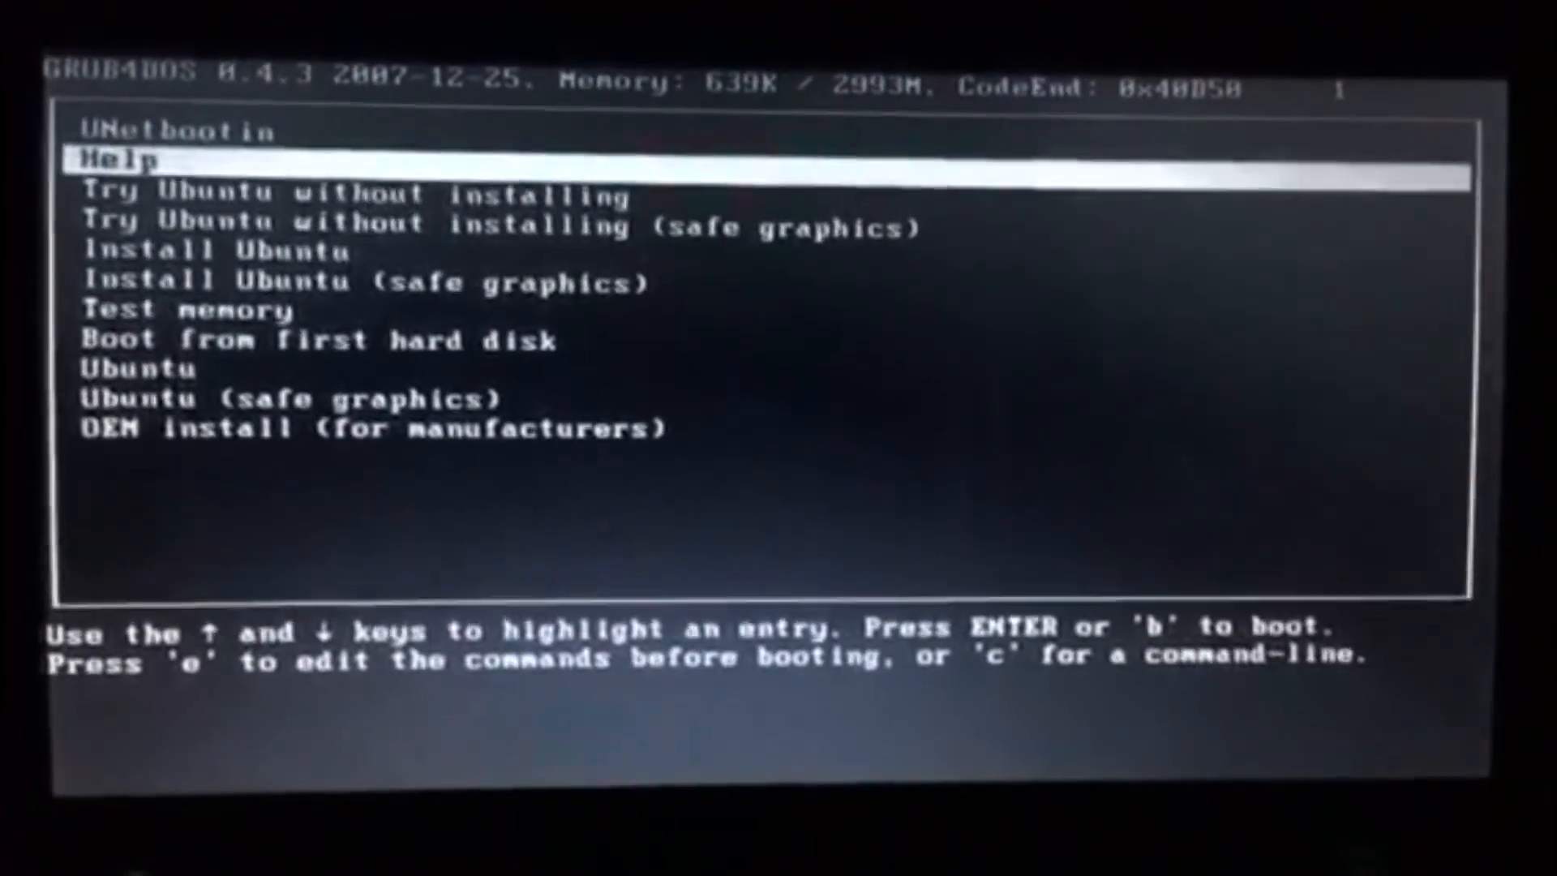
key(Down)
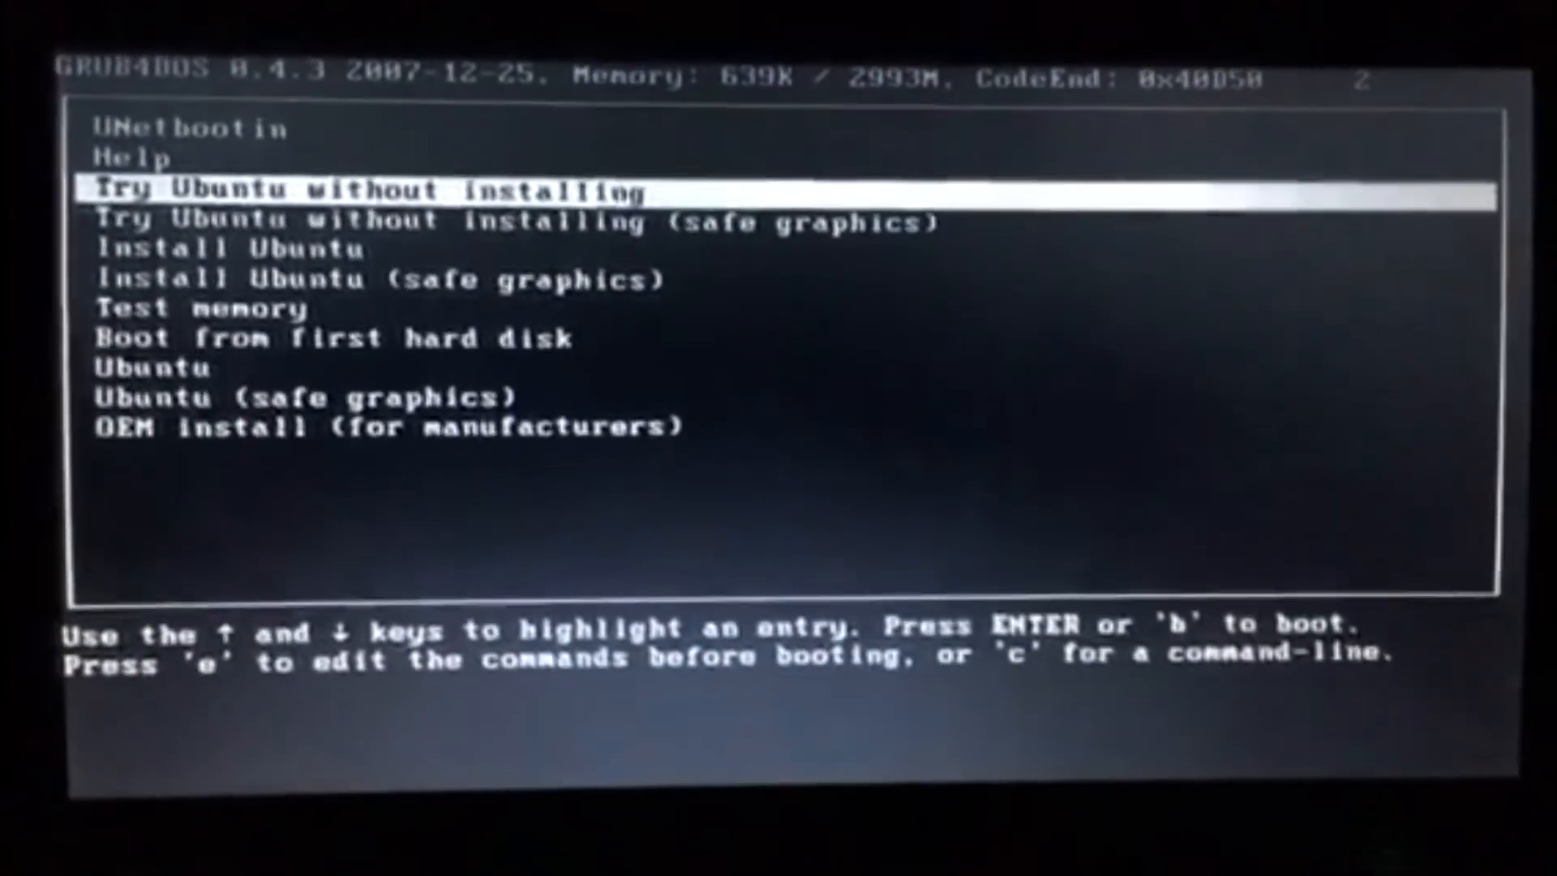
key(enter)
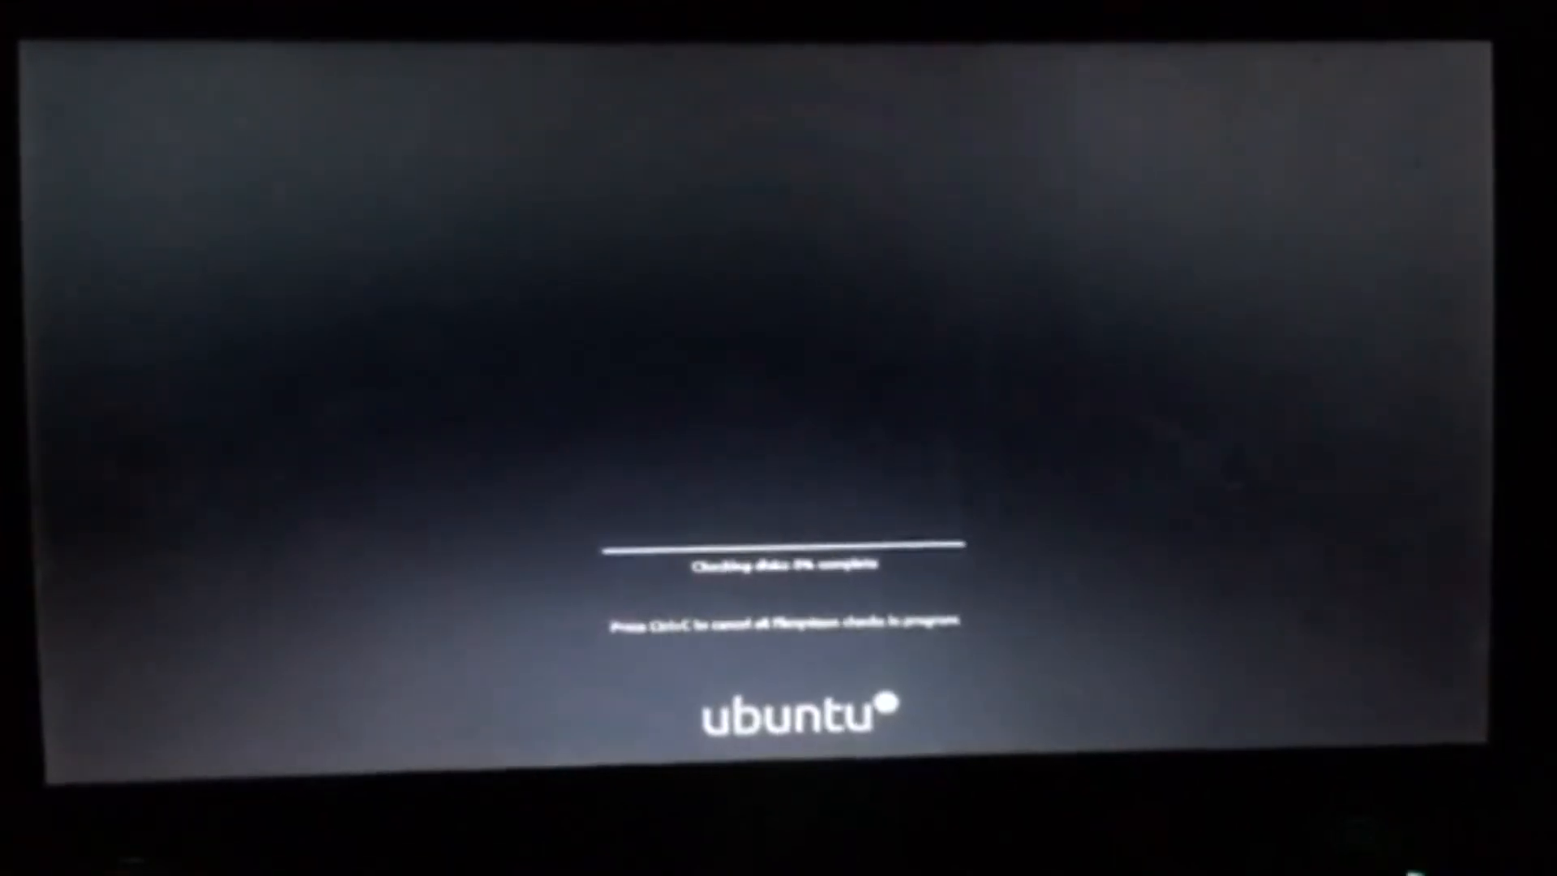
- Skip the filesystem check with Ctrl+C and let the live Ubuntu 20.04 desktop load
key(ctrl+c)
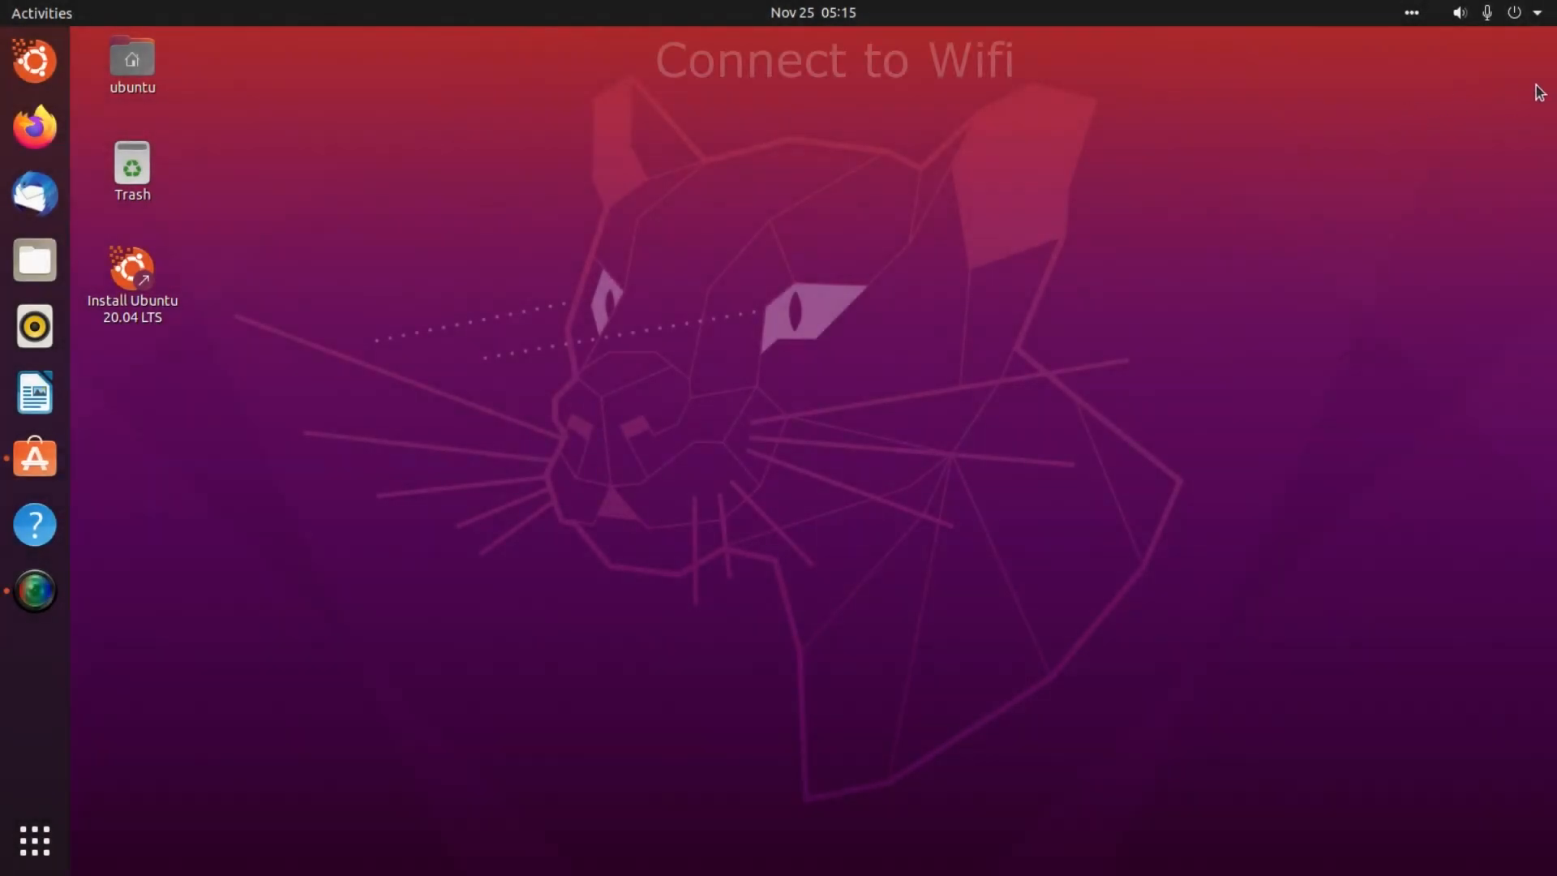
- From the system status menu, bring up the list of available Wi‑Fi networks
click(132, 67)
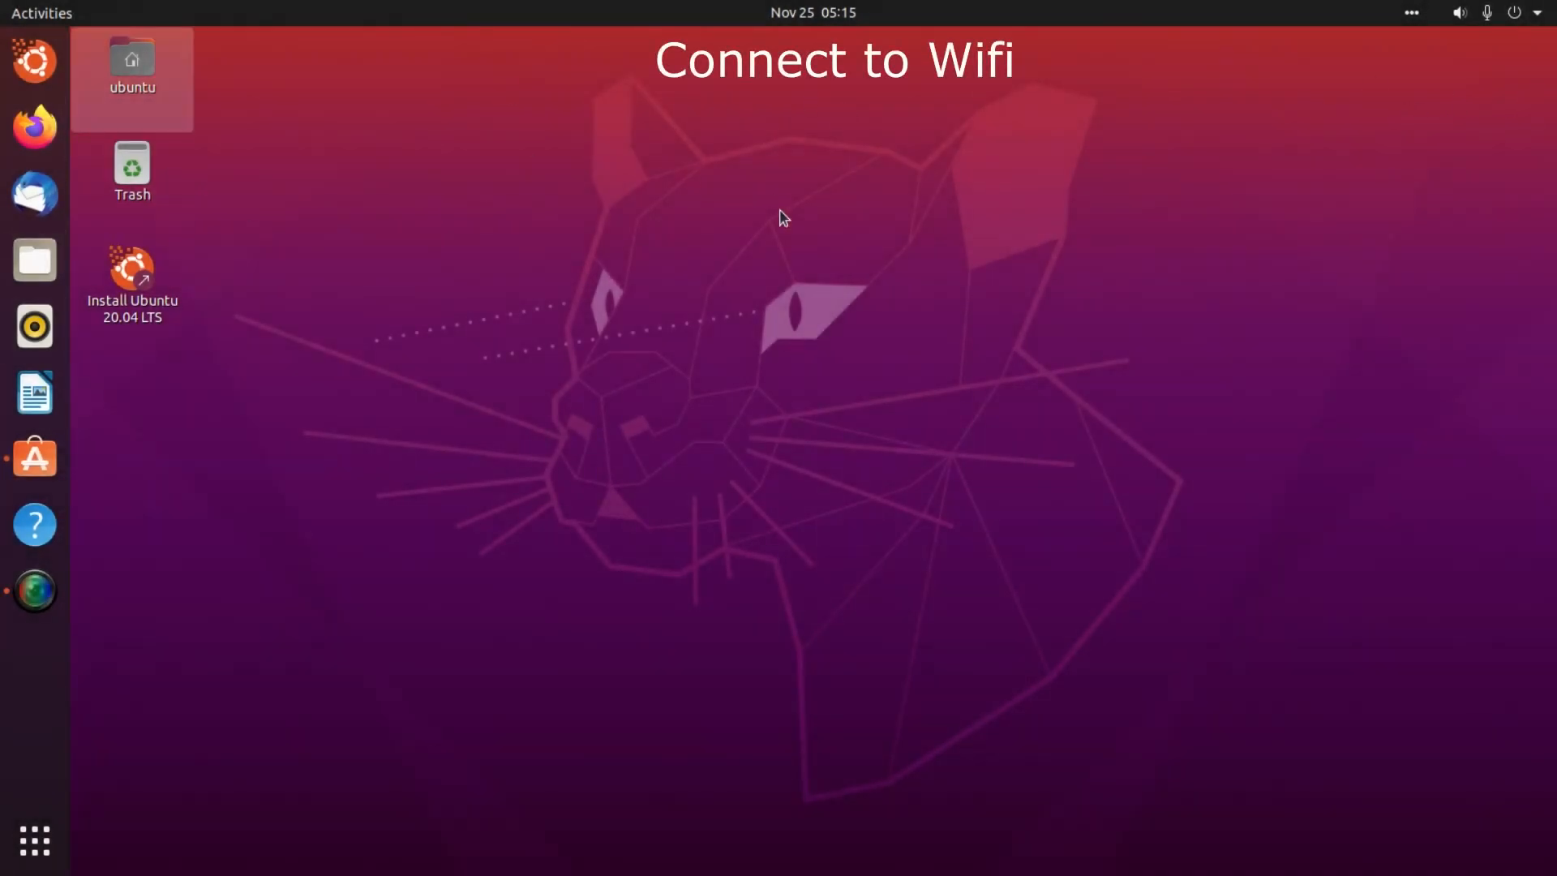
click(1484, 13)
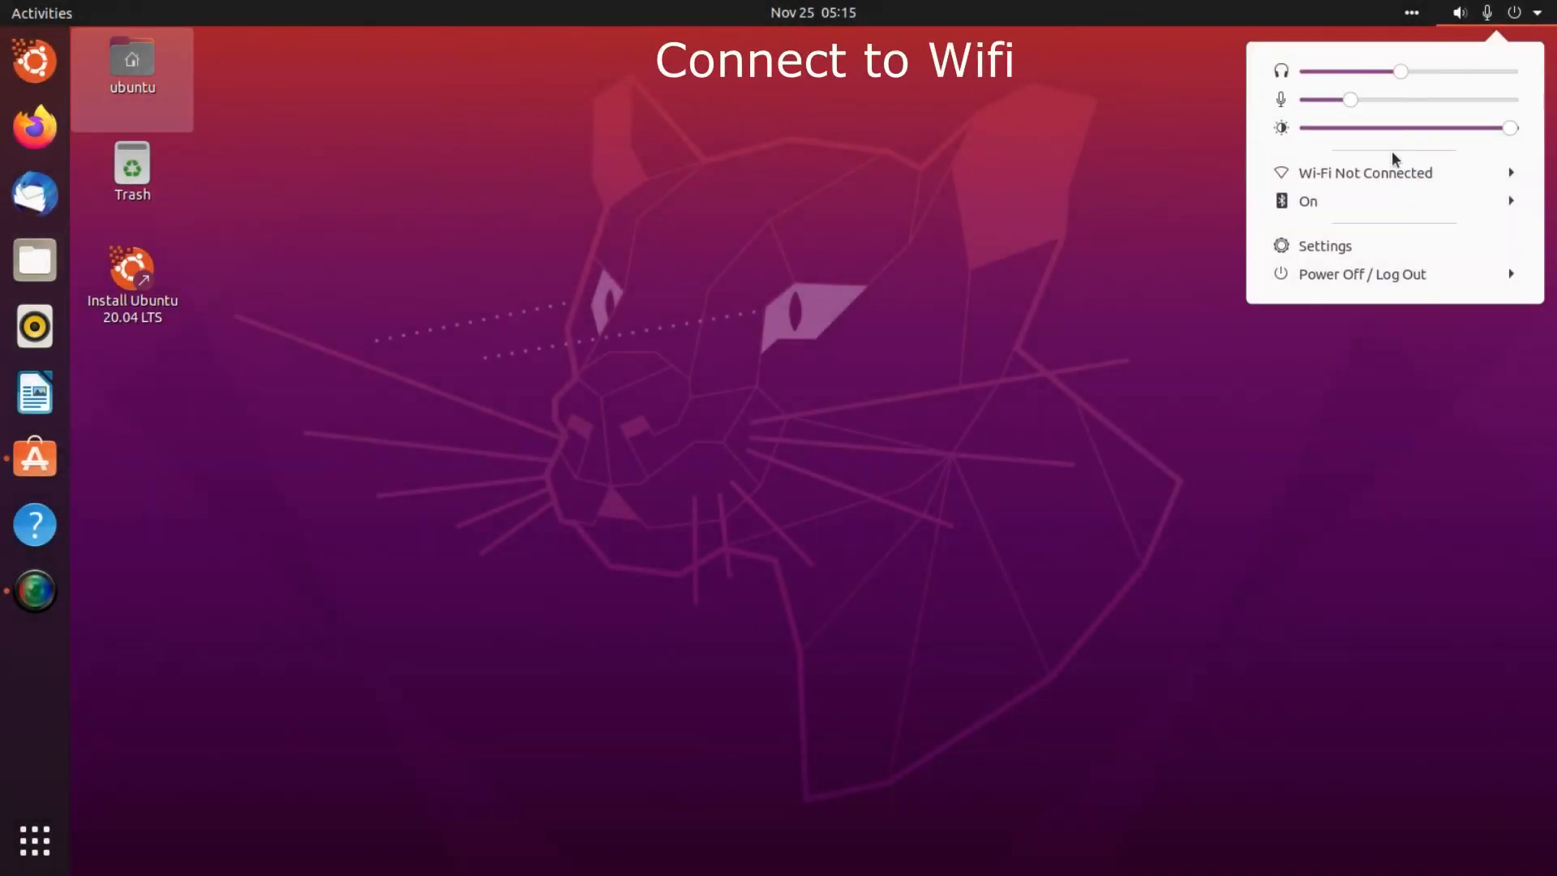
mouse_move(1365, 172)
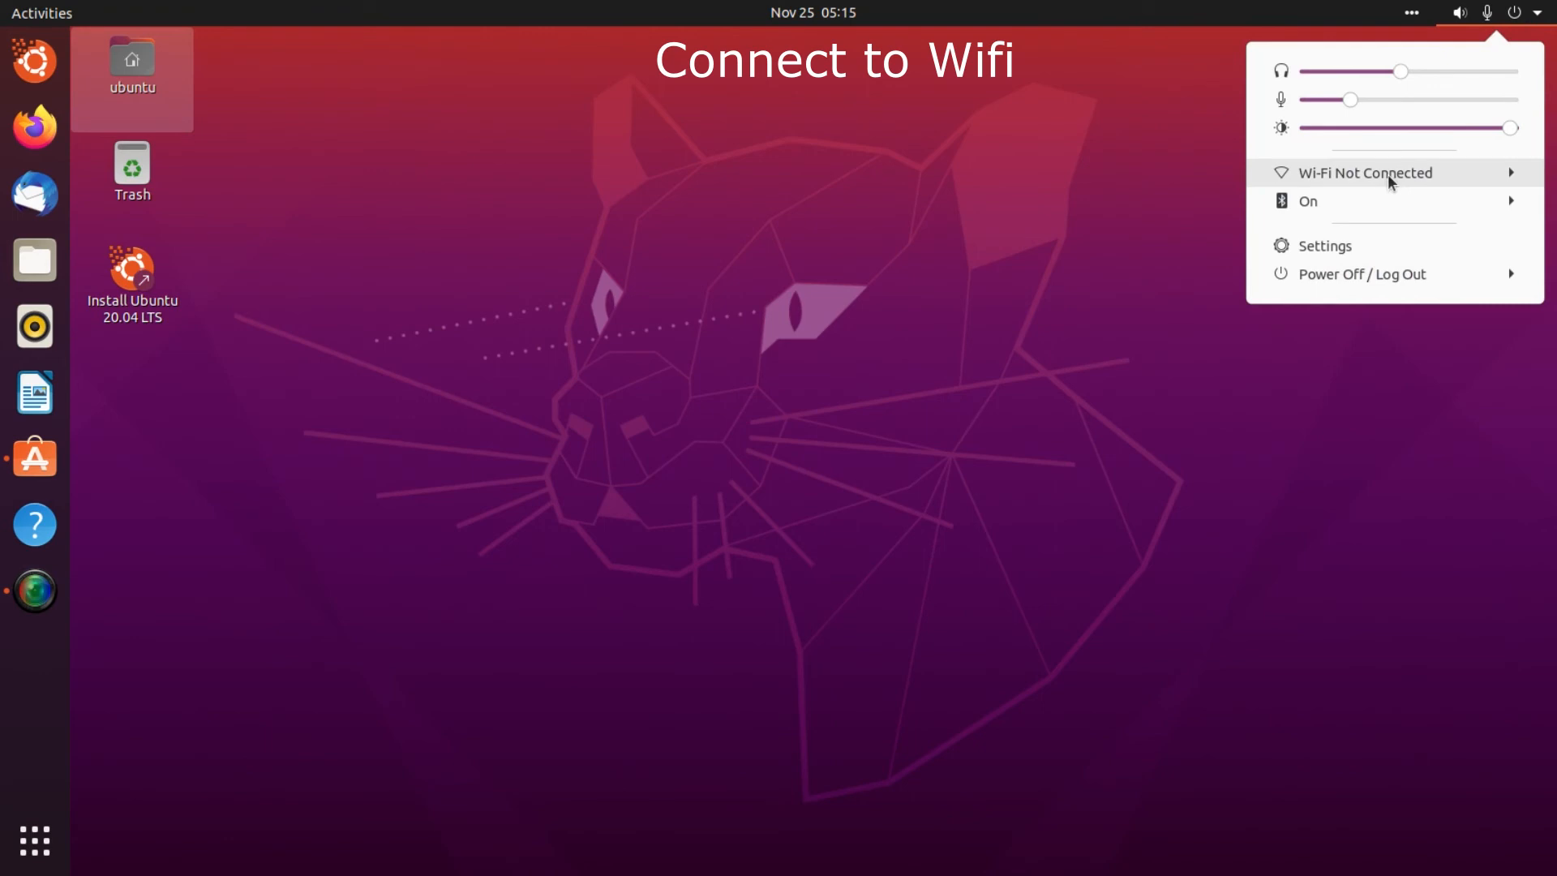
click(1365, 172)
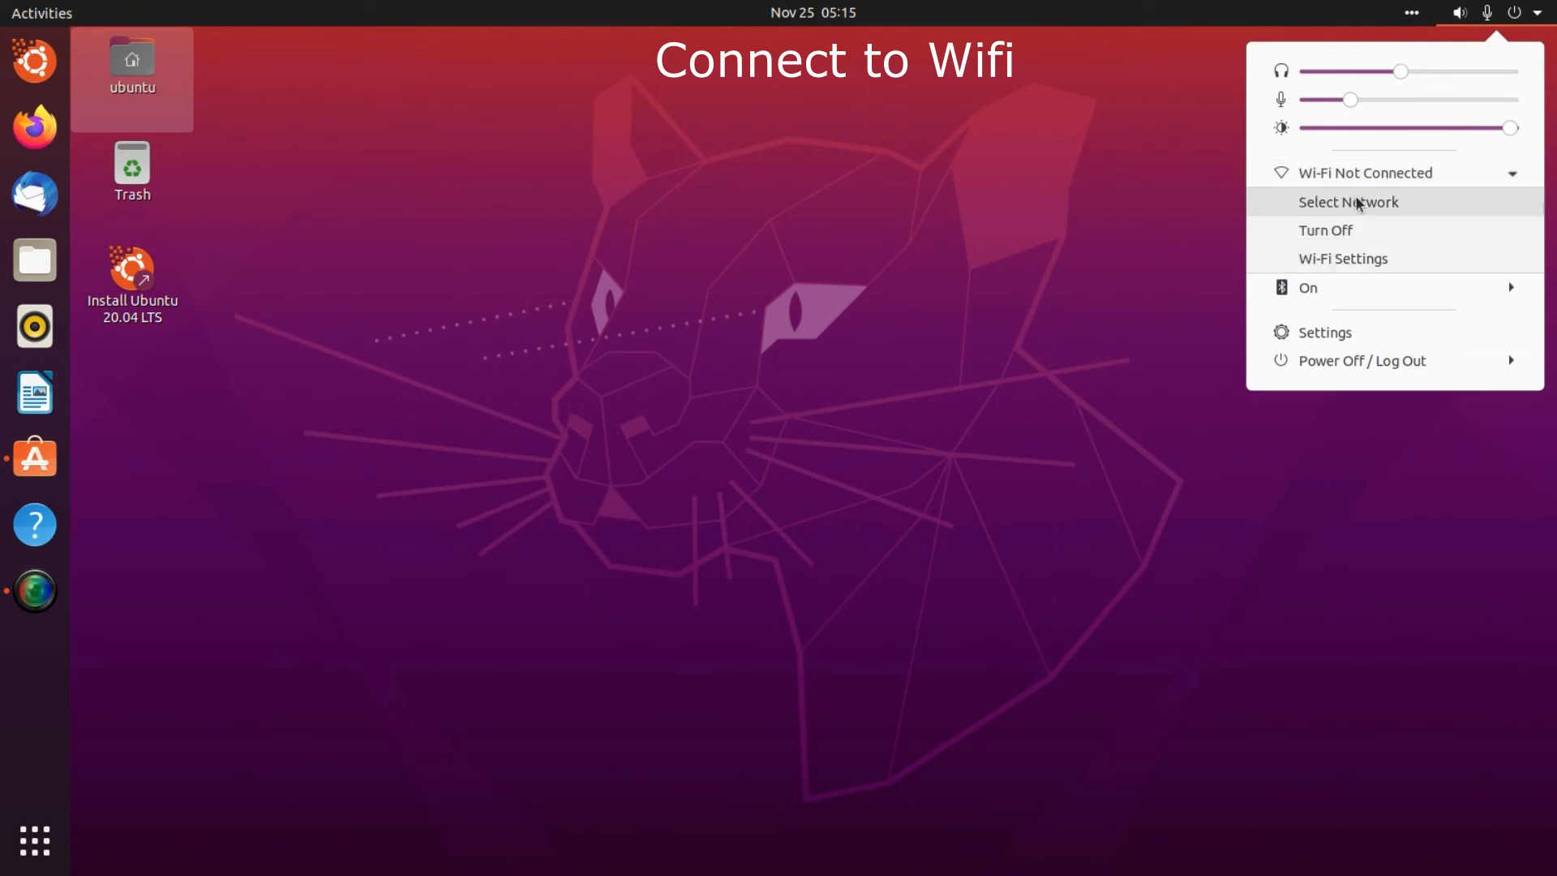
click(1348, 201)
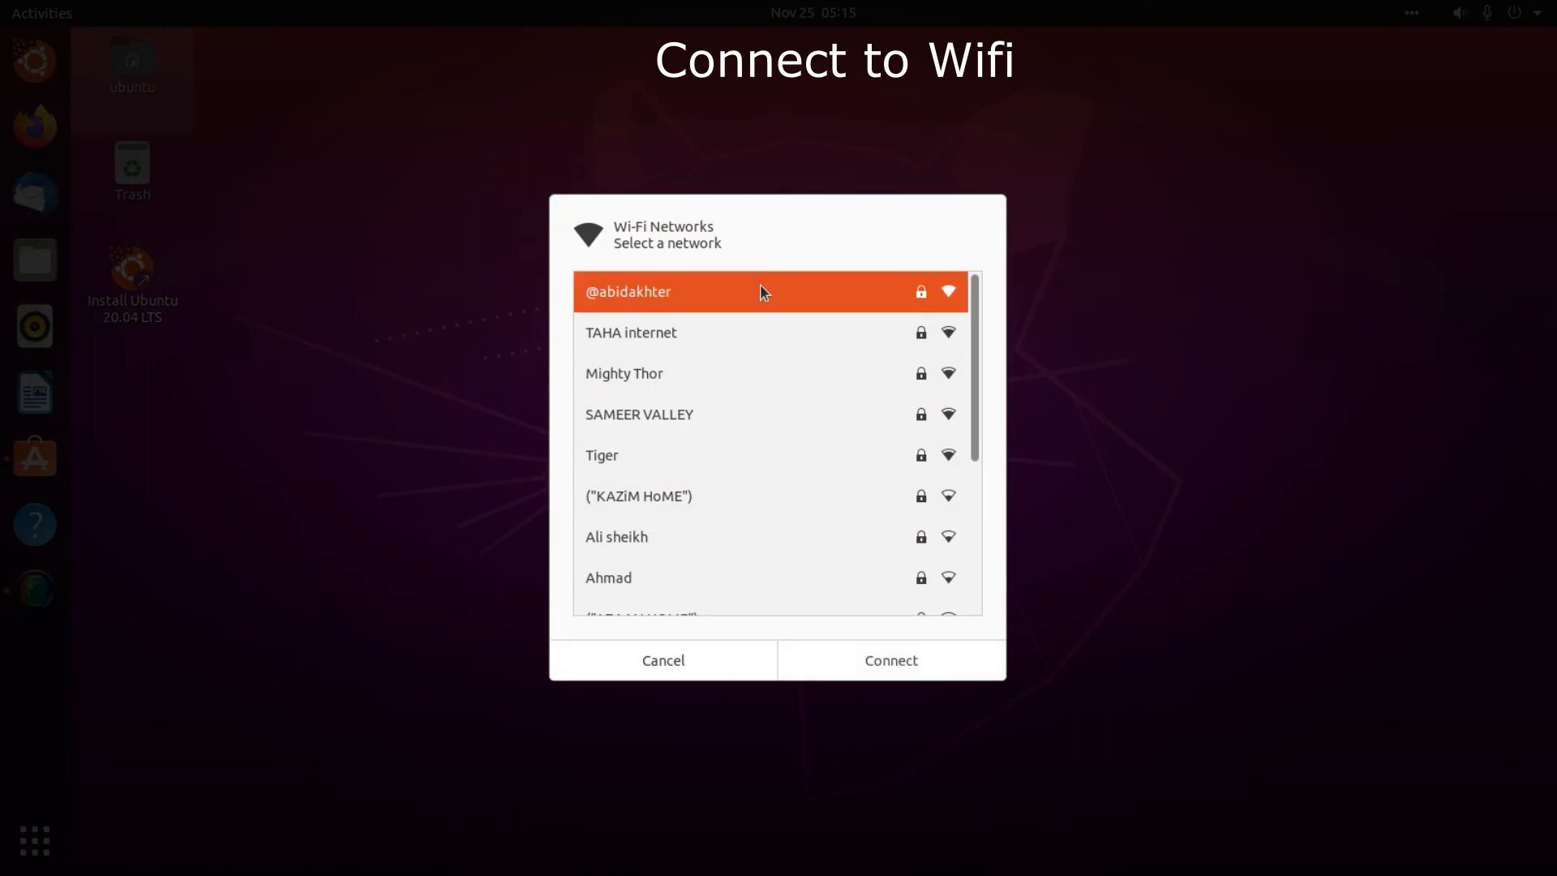
- Connect to the first listed network using its password
click(888, 661)
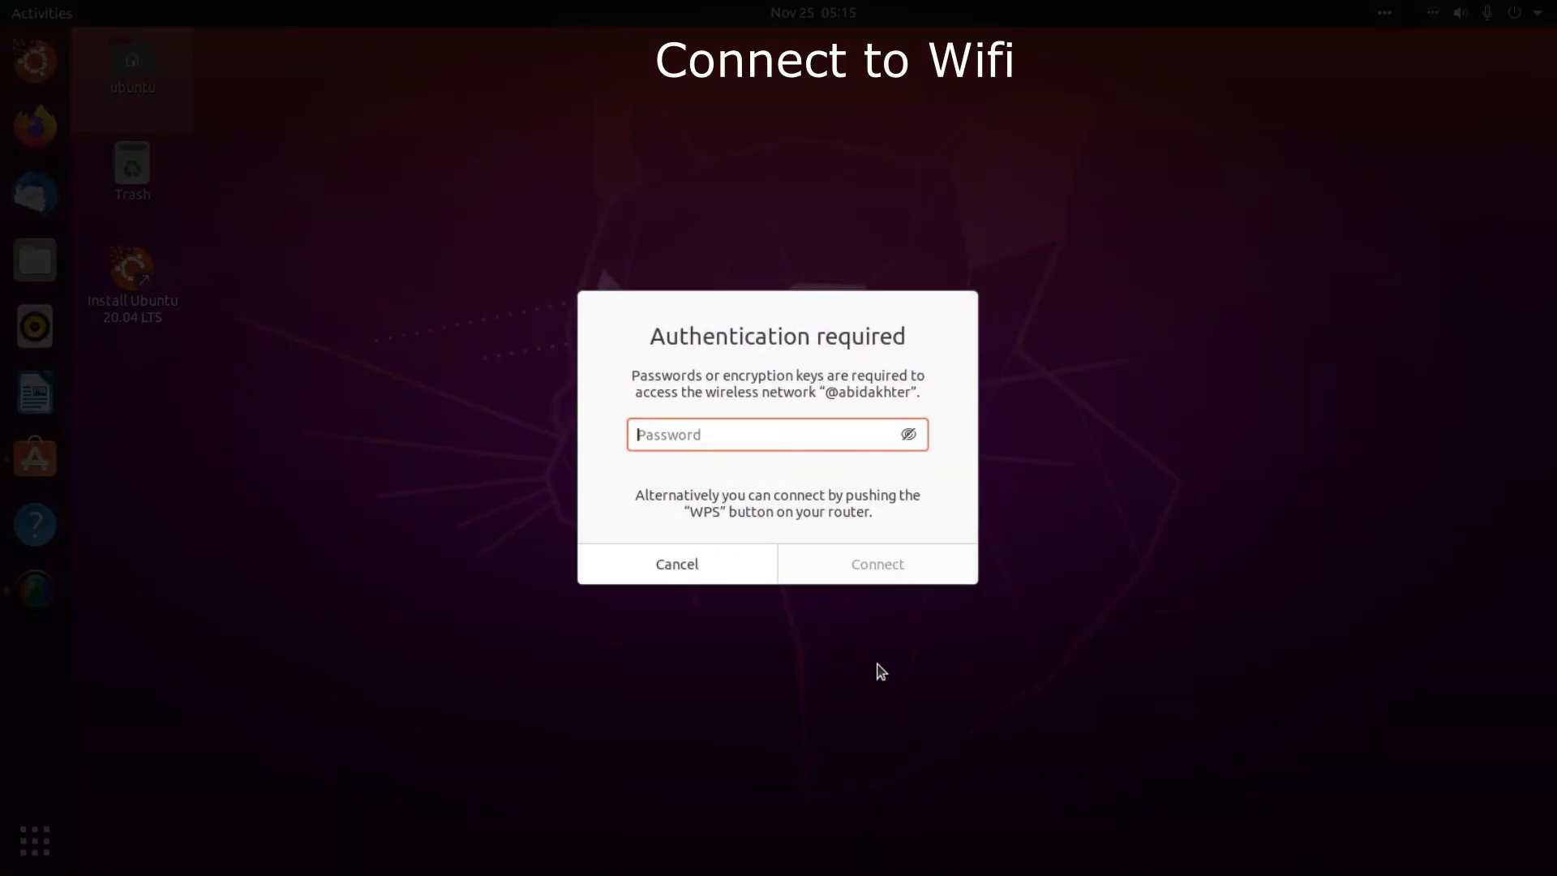
text(password)
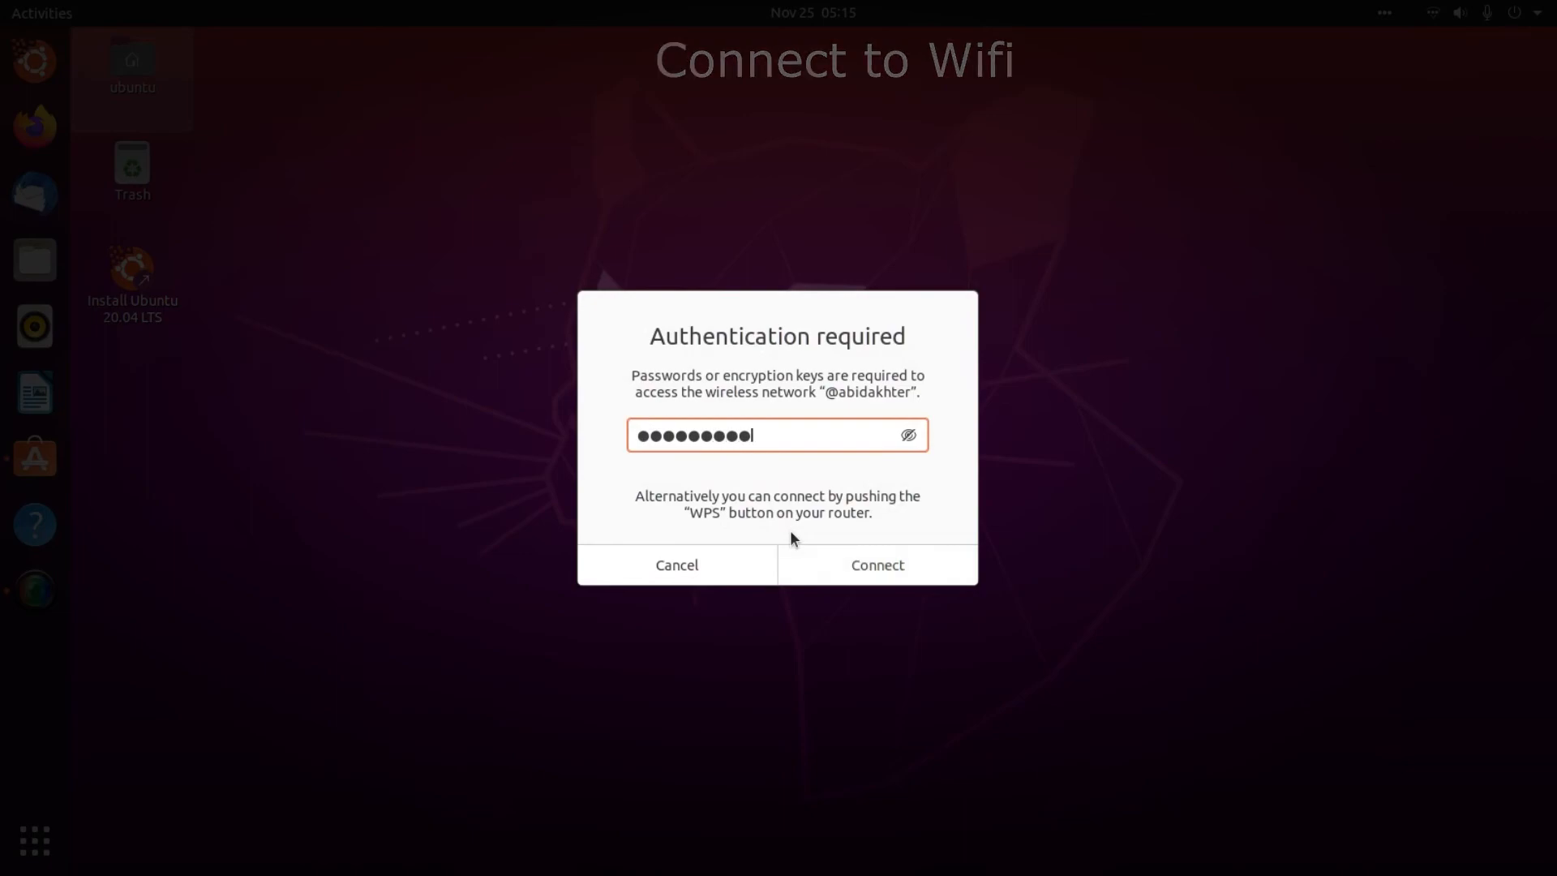
click(874, 564)
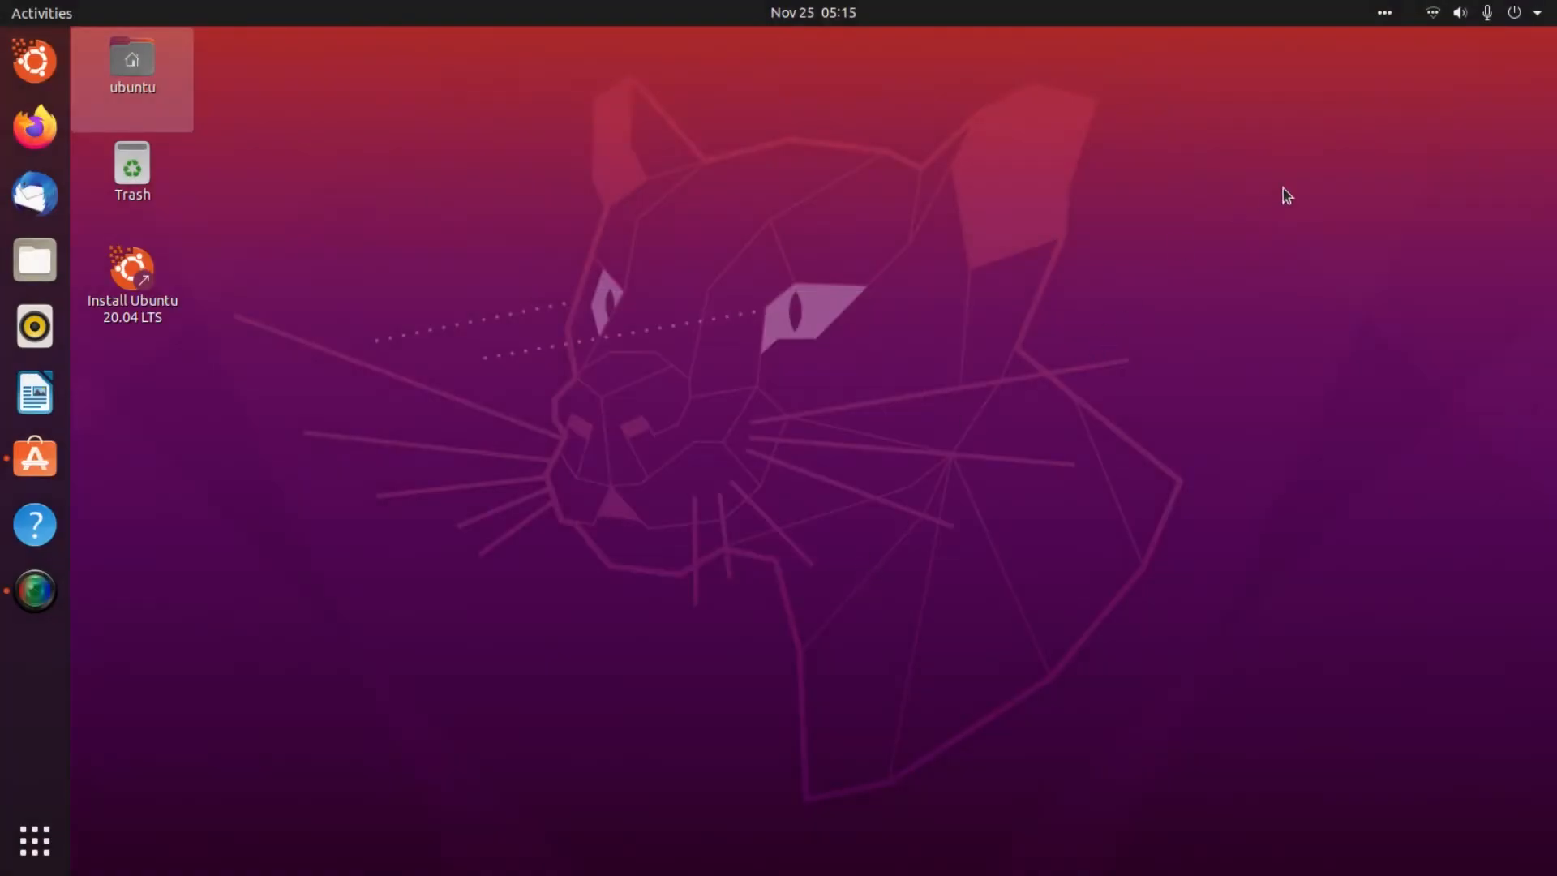
mouse_move(1468, 37)
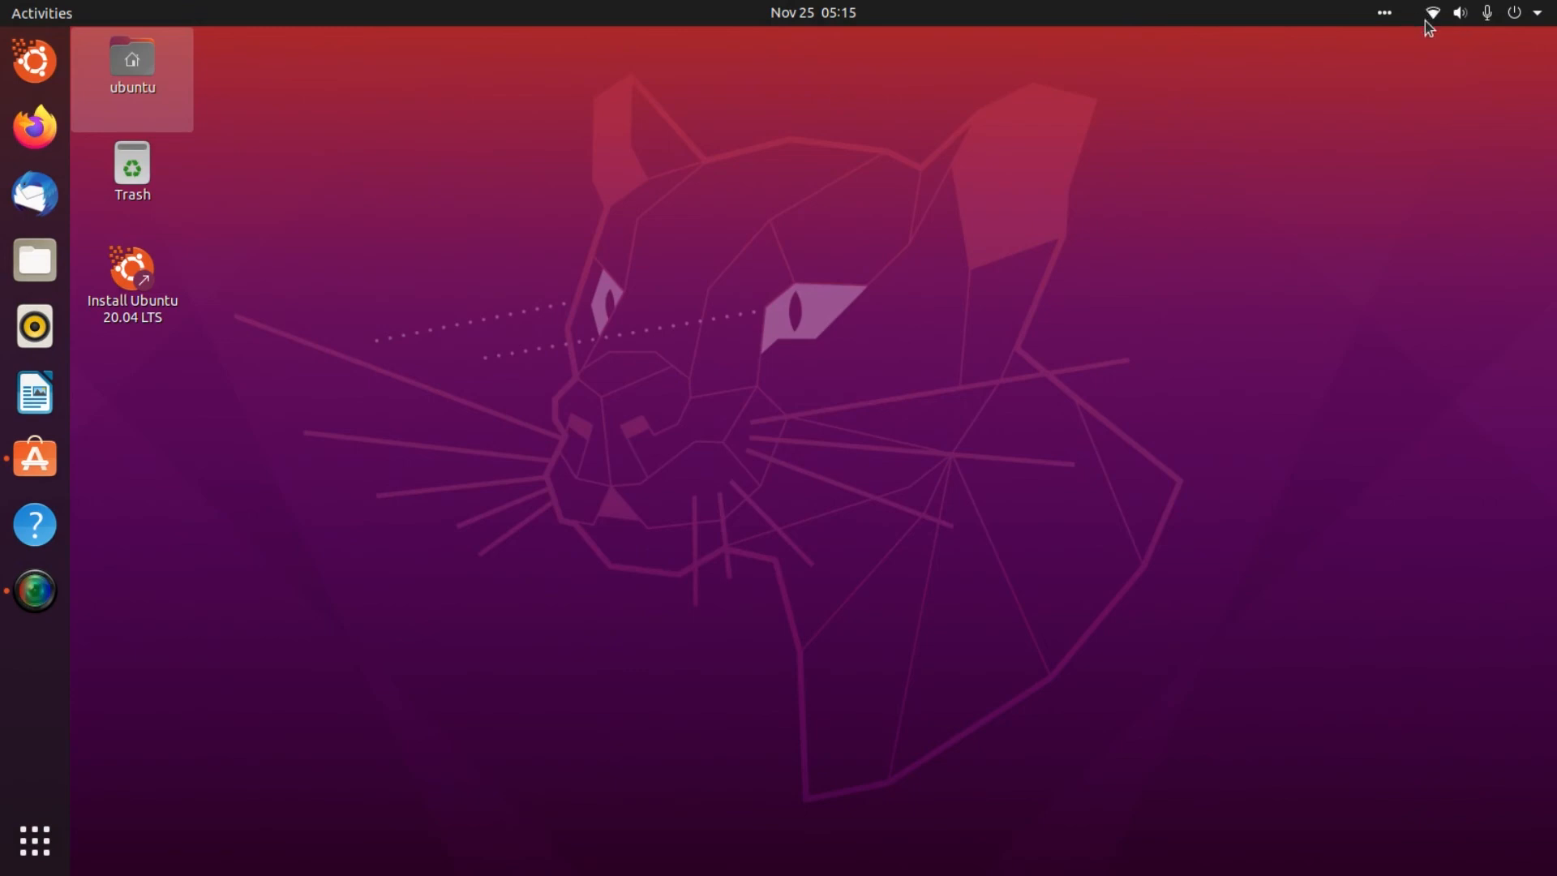
mouse_move(34, 841)
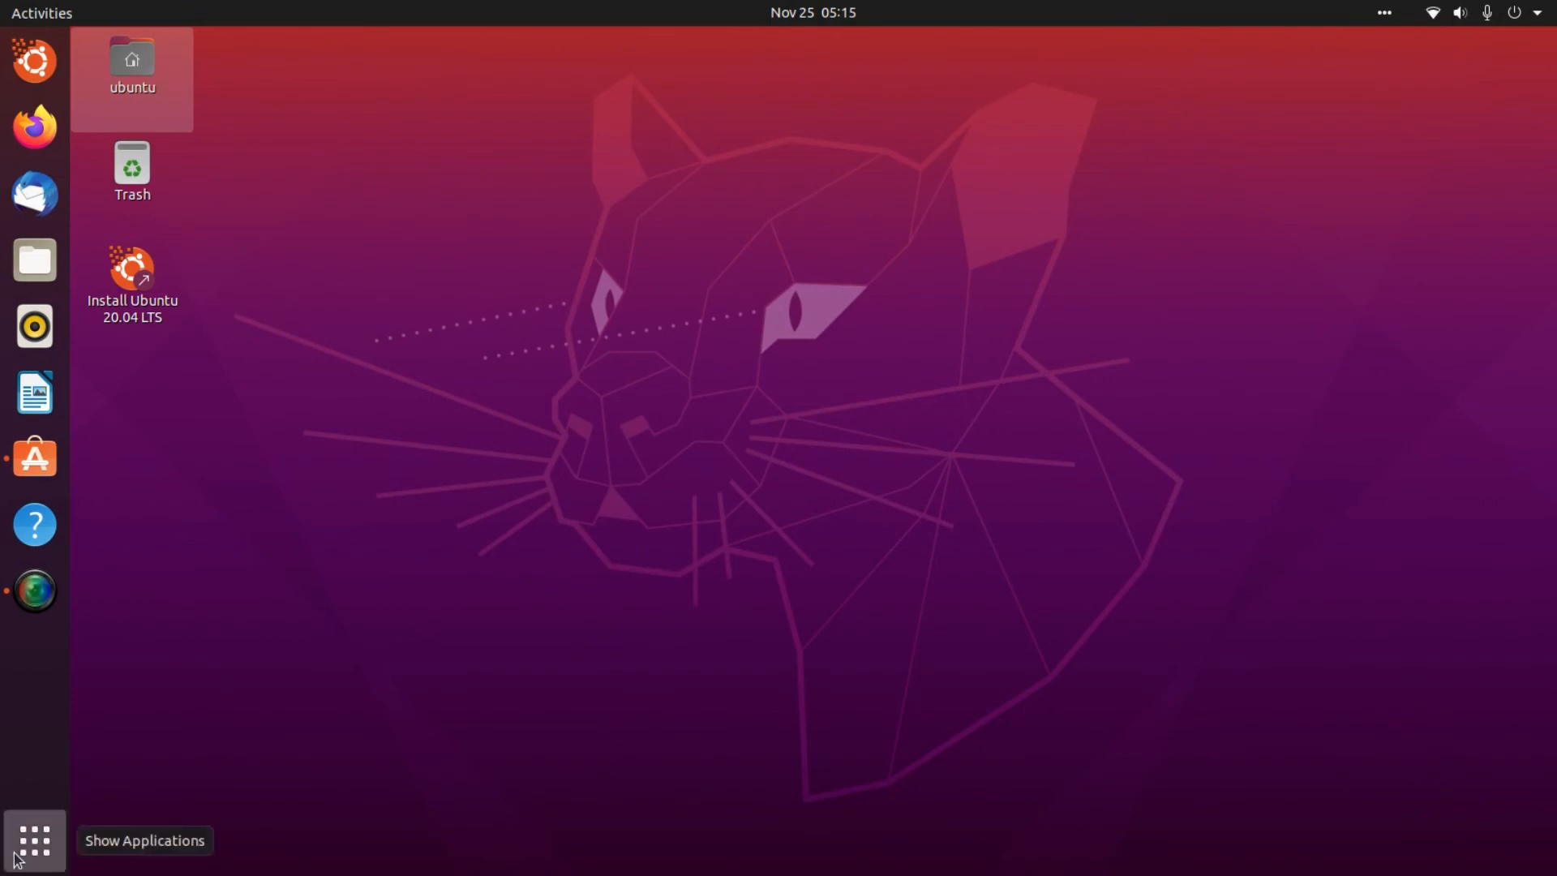
- Browse the Show Applications grid briefly, then start Firefox from the dock
click(34, 840)
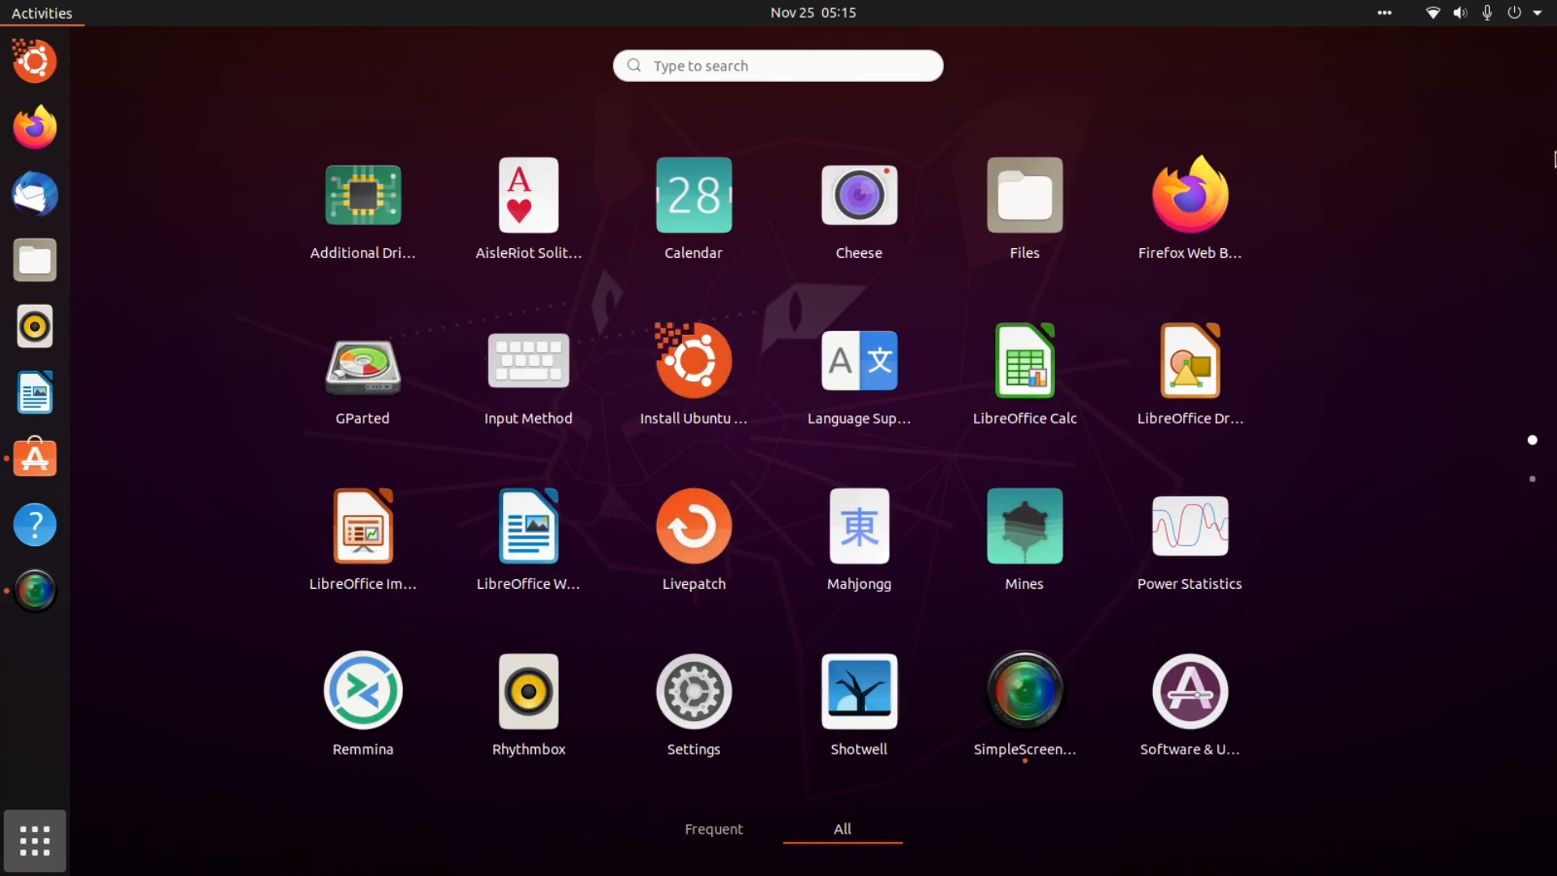
mouse_move(1382, 391)
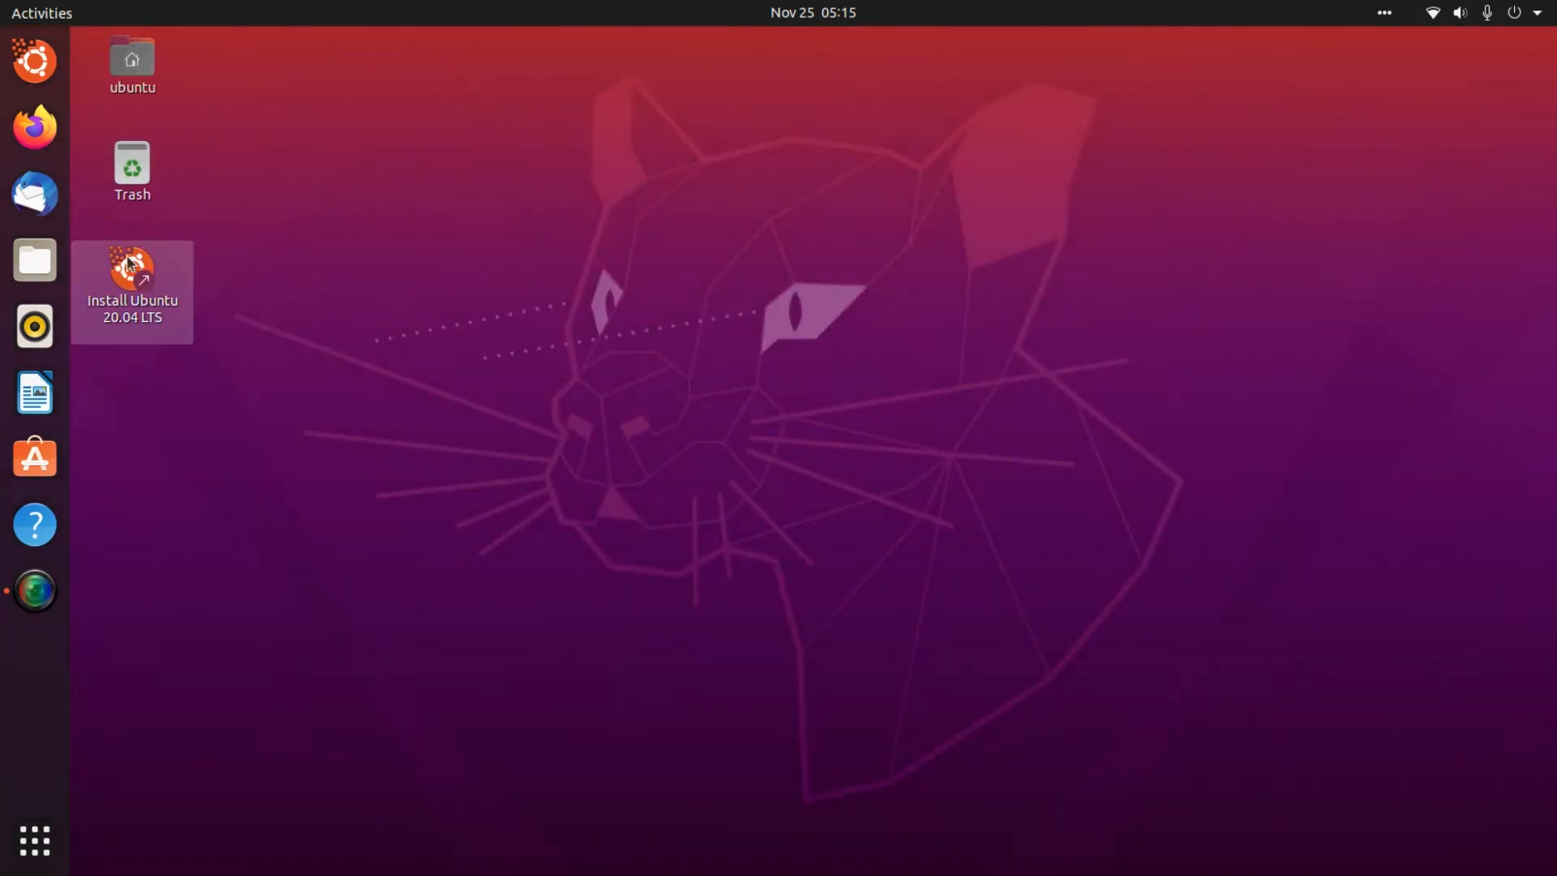
click(131, 185)
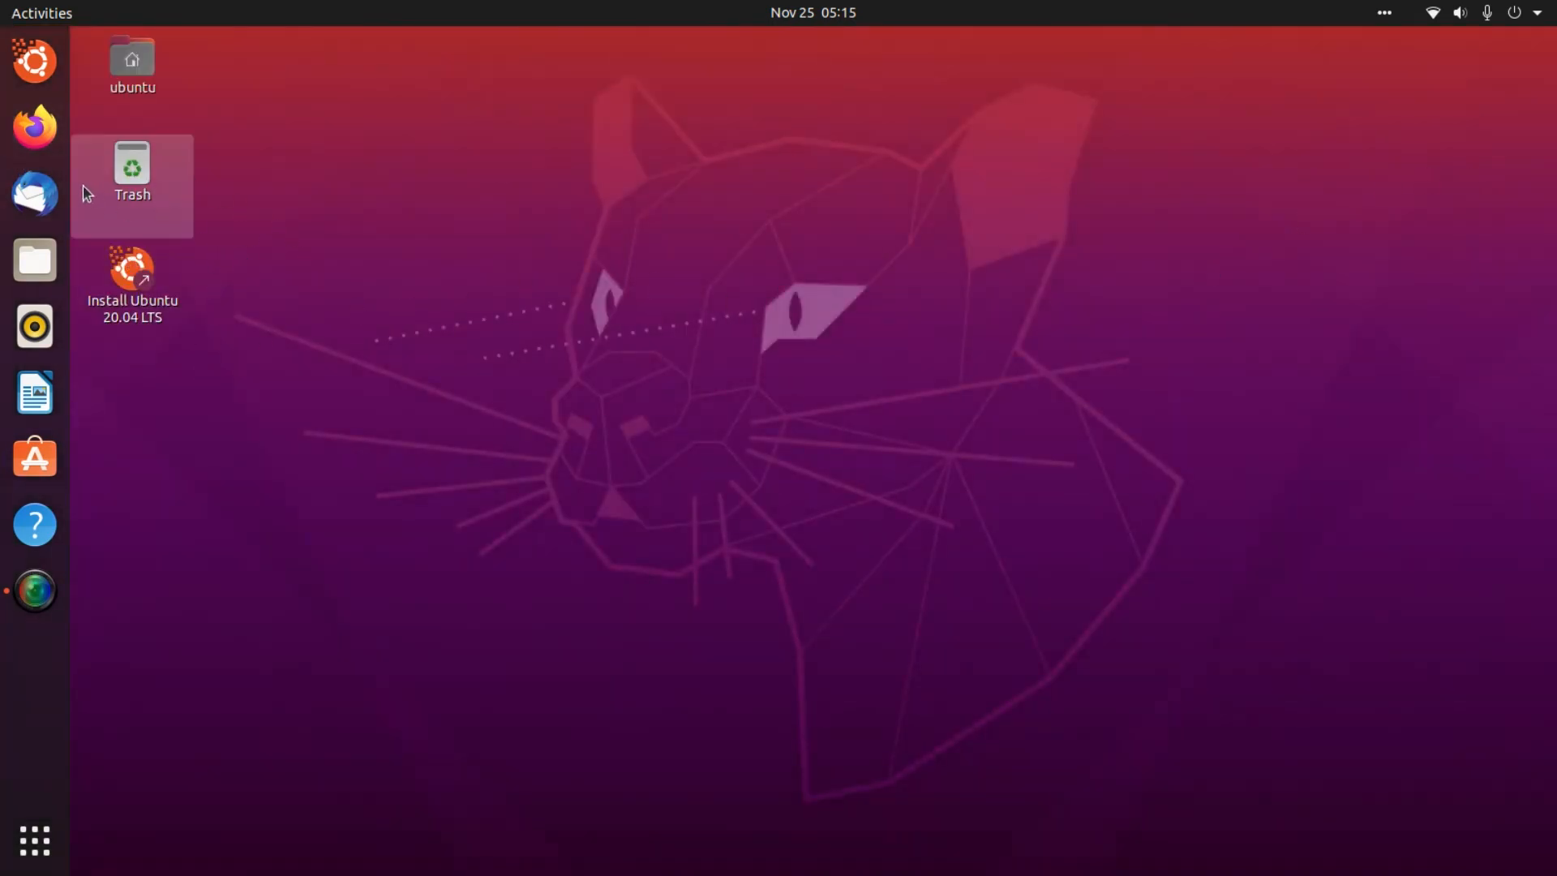
mouse_move(34, 127)
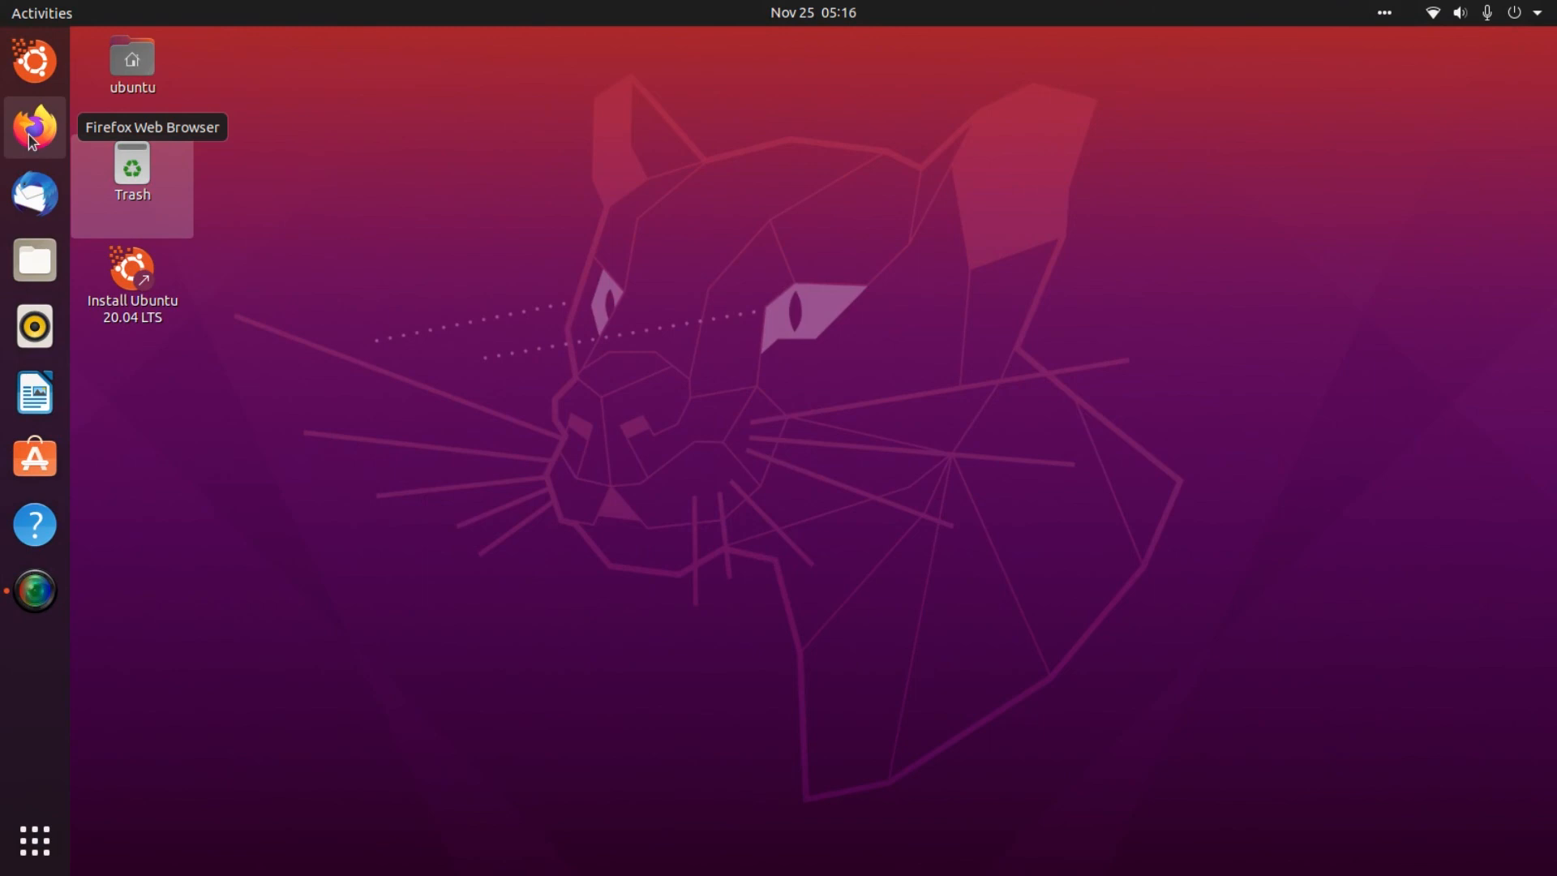
click(34, 127)
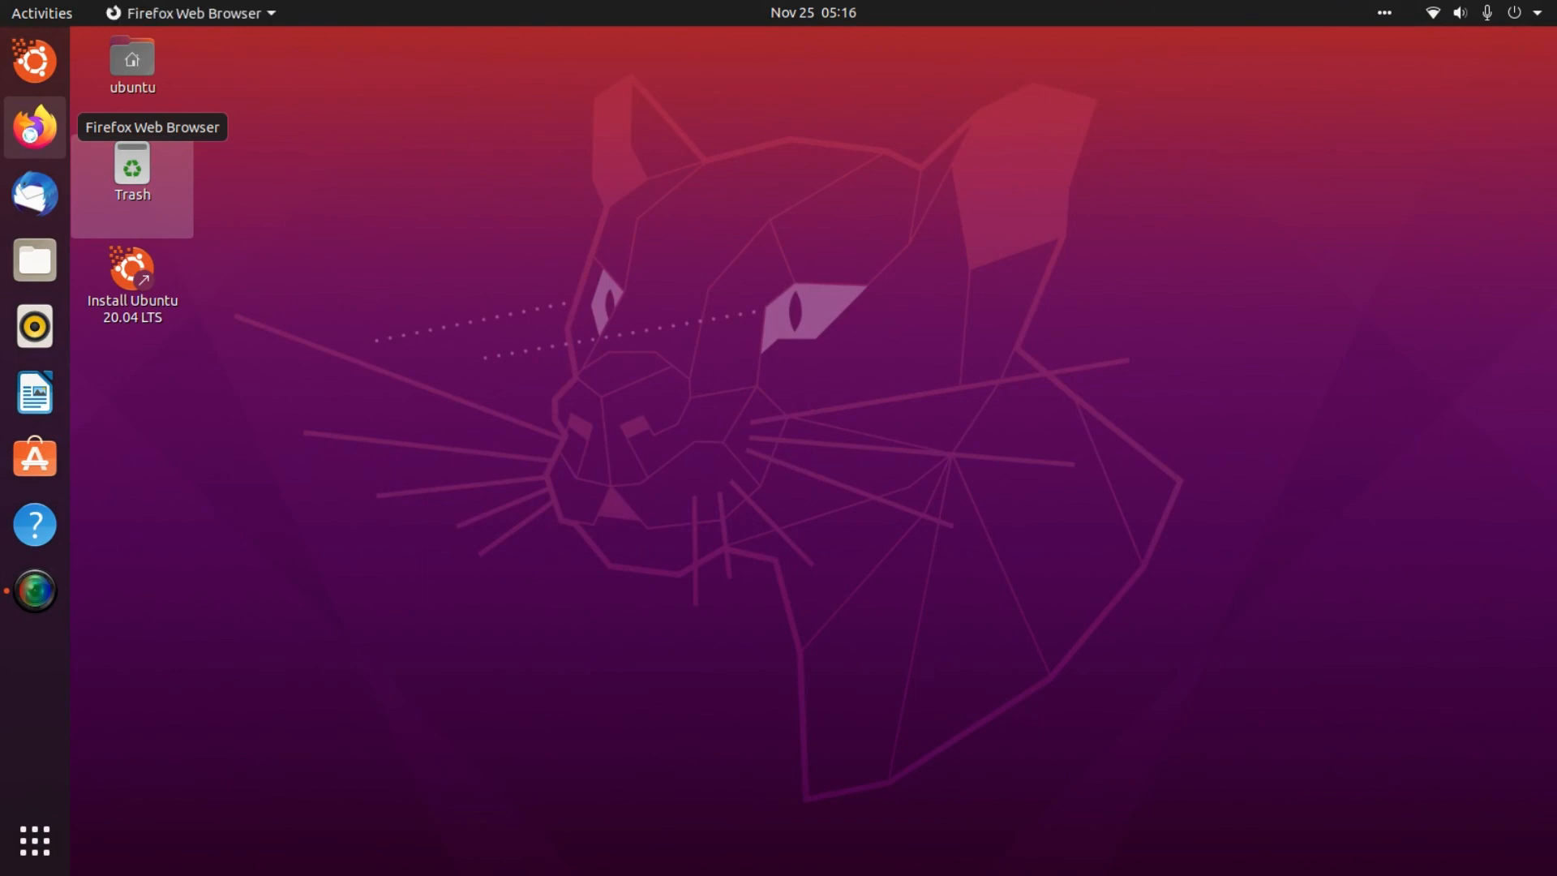